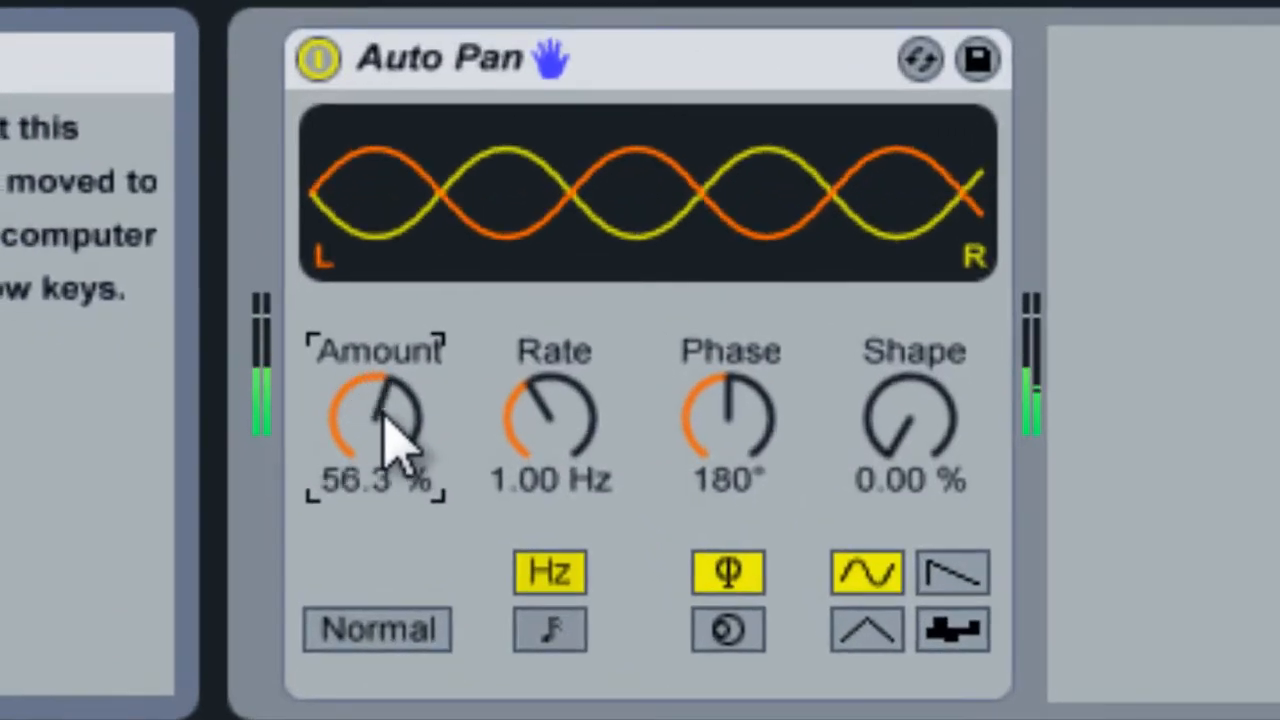
- Raise the Auto Pan amount to 100% and solo track 1
drag(378, 420, 378, 380)
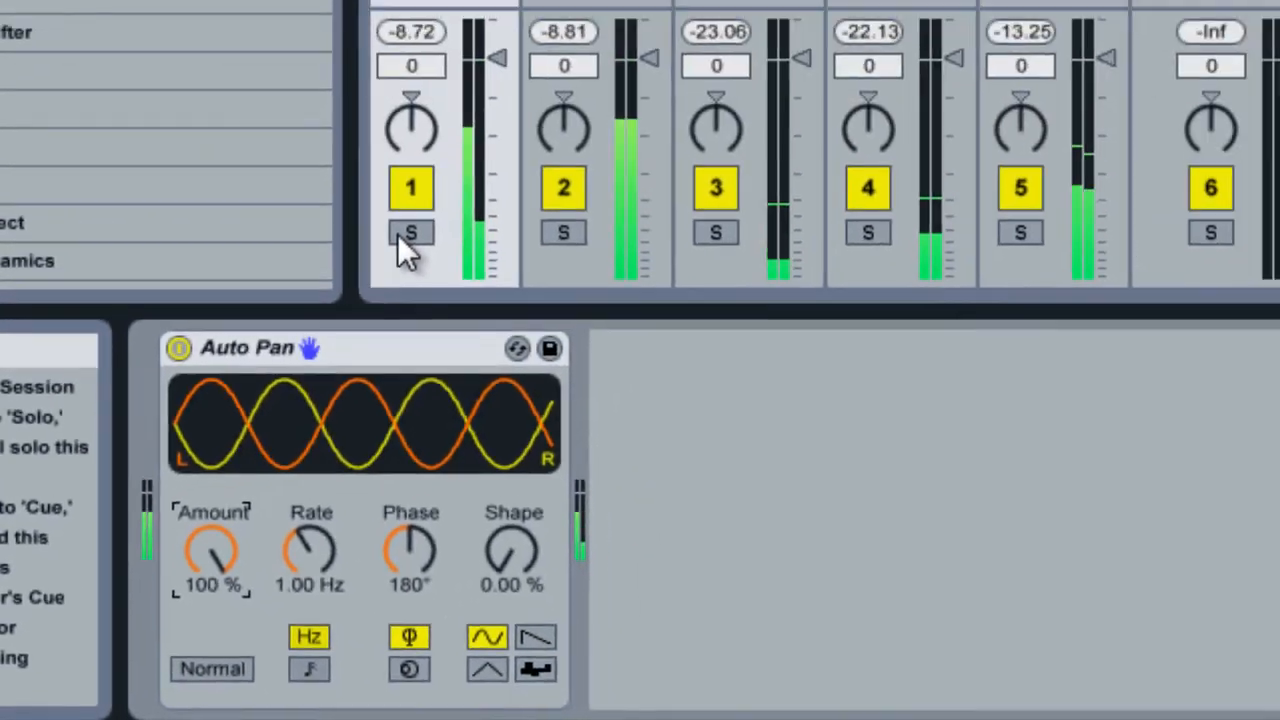
click(412, 232)
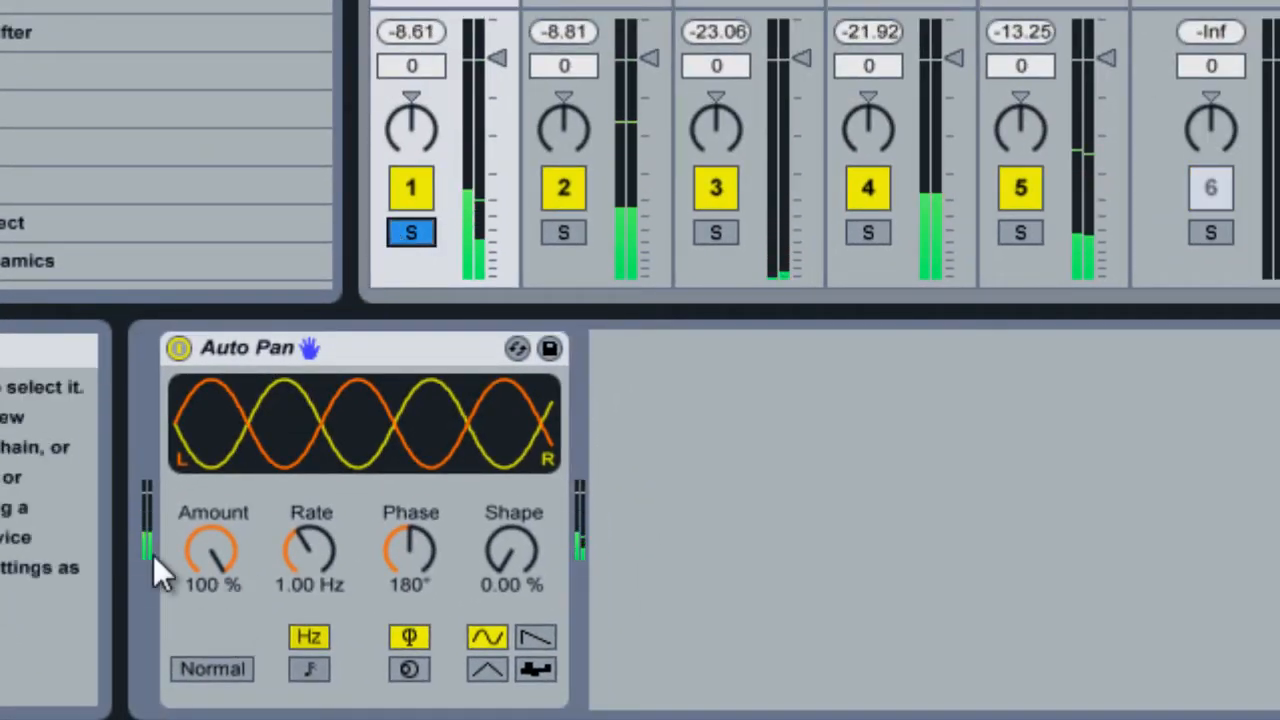
mouse_move(312, 580)
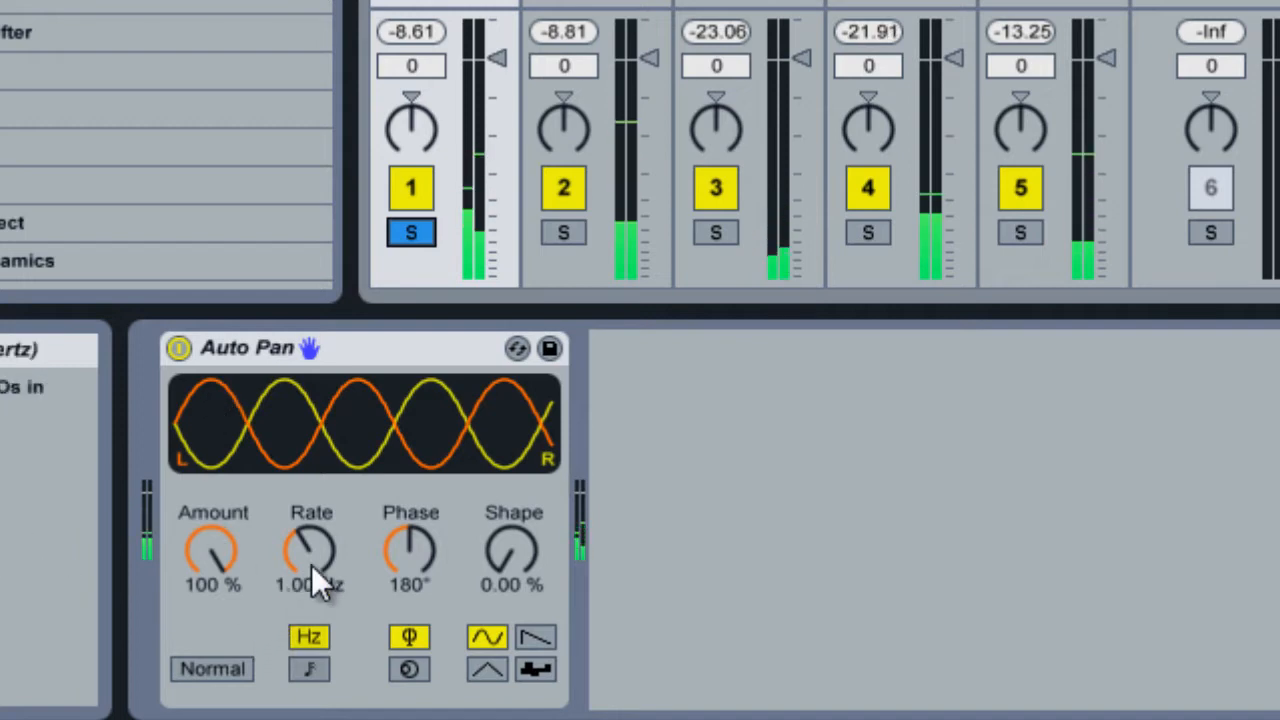
- Sweep the Auto Pan rate up to about 90 Hz, then down to about 0.32 Hz
drag(312, 556, 312, 530)
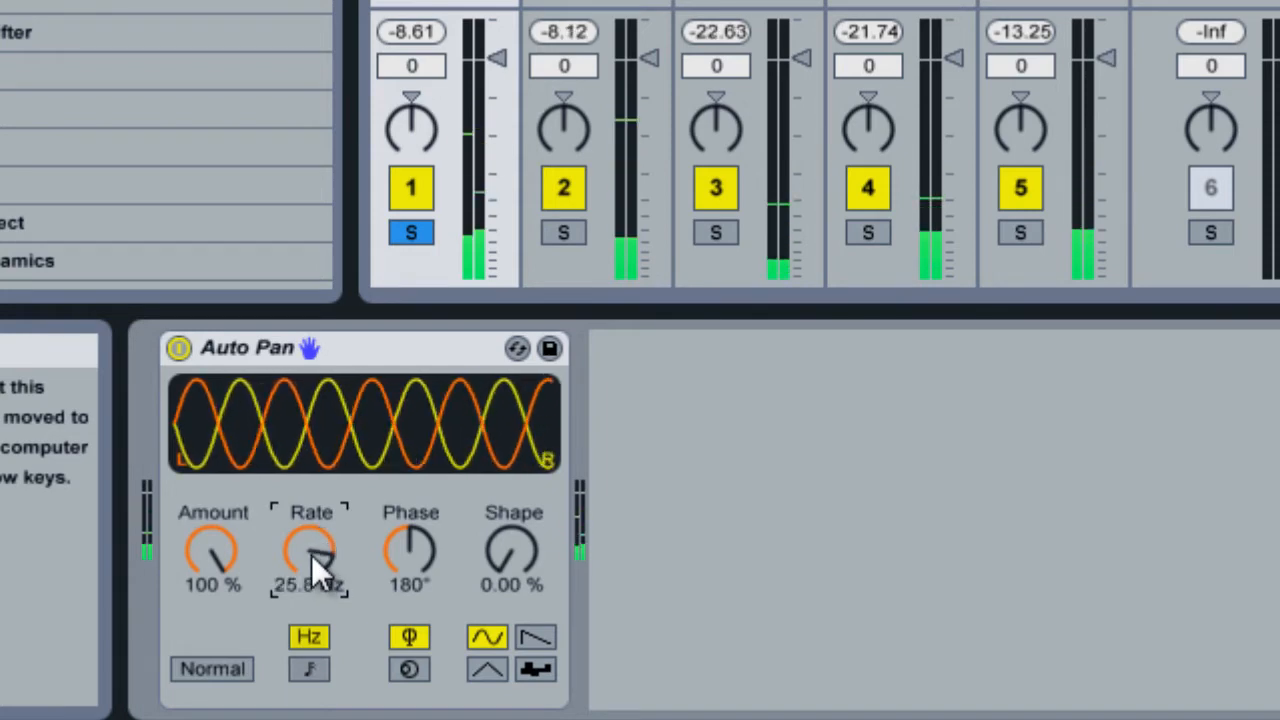
drag(310, 556, 310, 530)
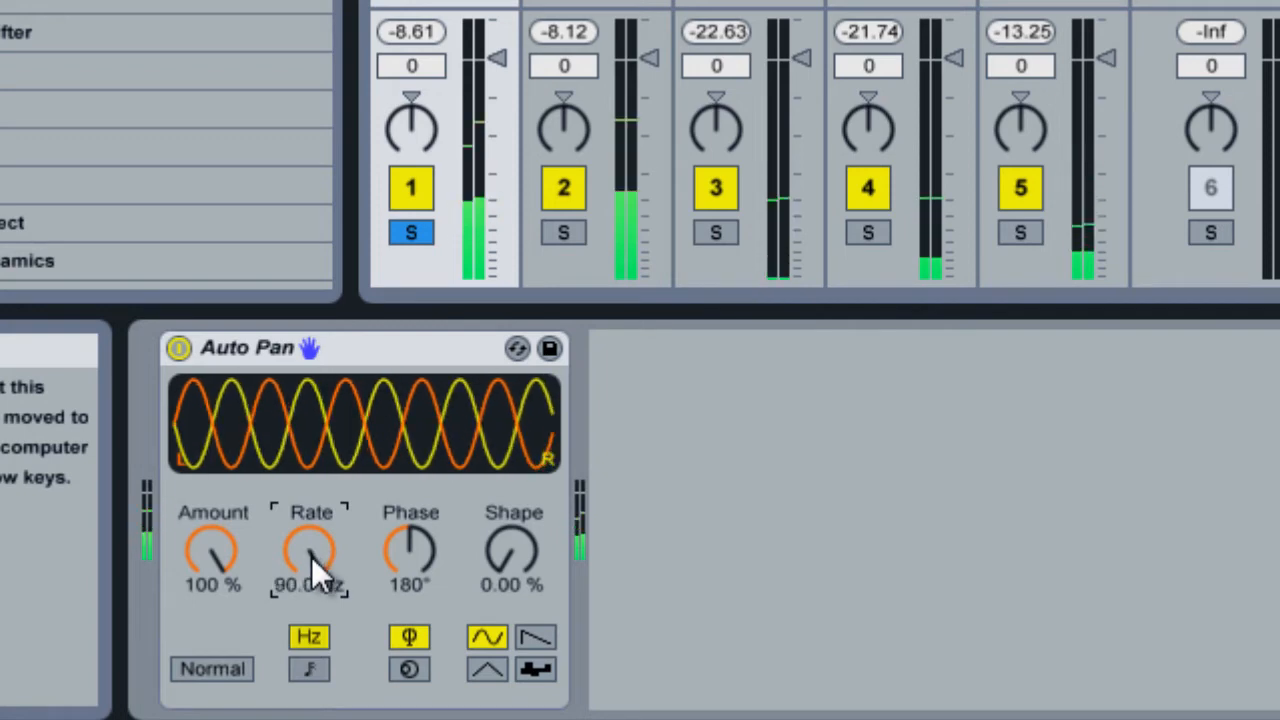
drag(310, 556, 310, 590)
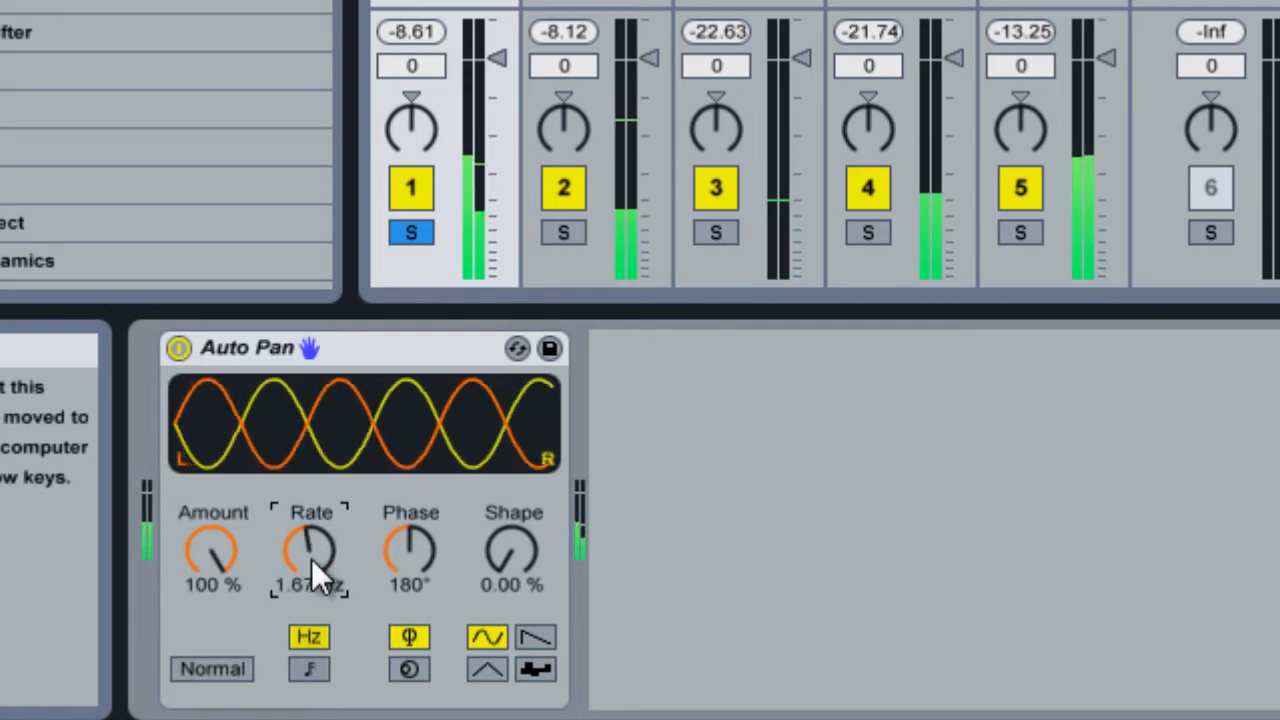
drag(310, 550, 320, 580)
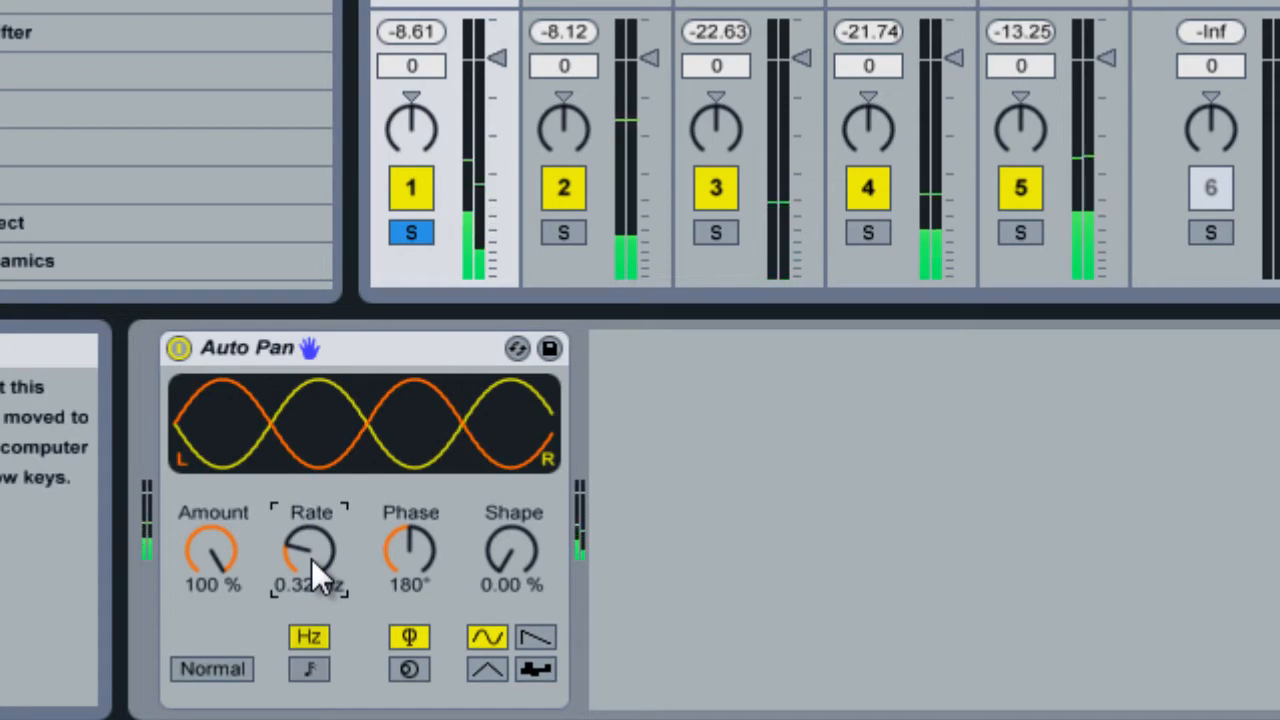
- Sync the Auto Pan rate to tempo, trying 1/16, 1/2 and 3 before settling on 1
click(306, 668)
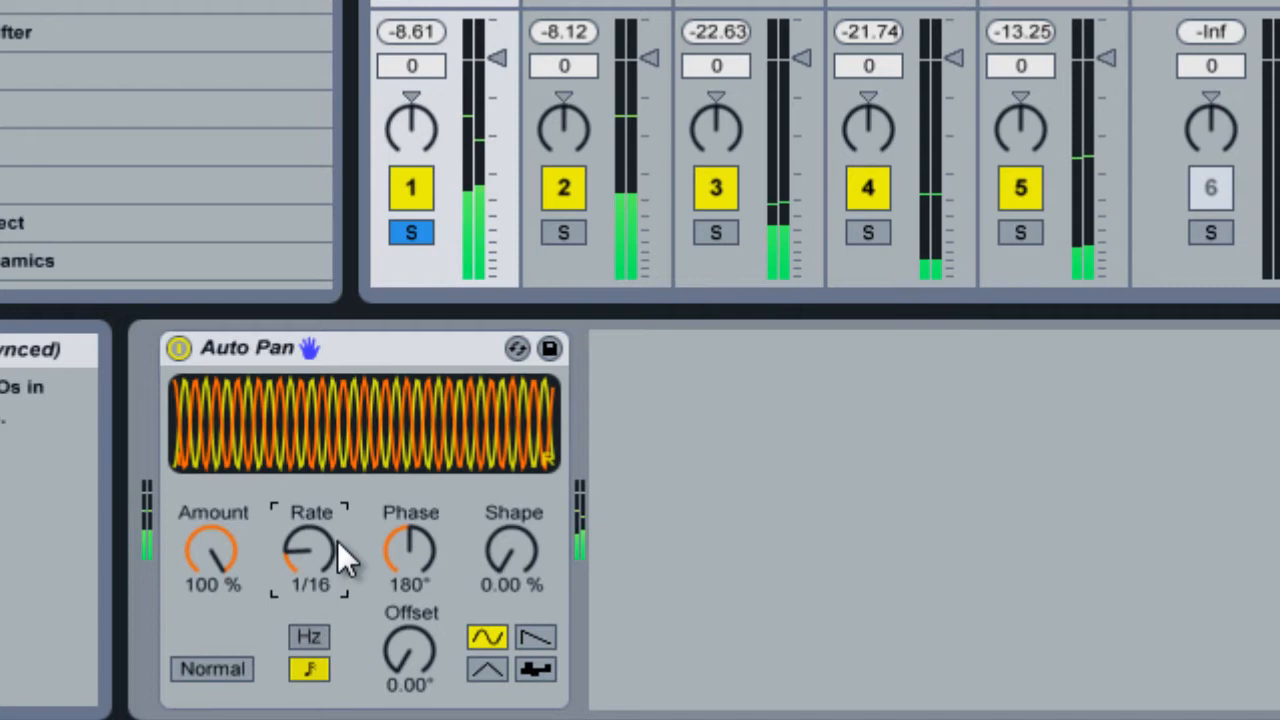
drag(310, 556, 320, 544)
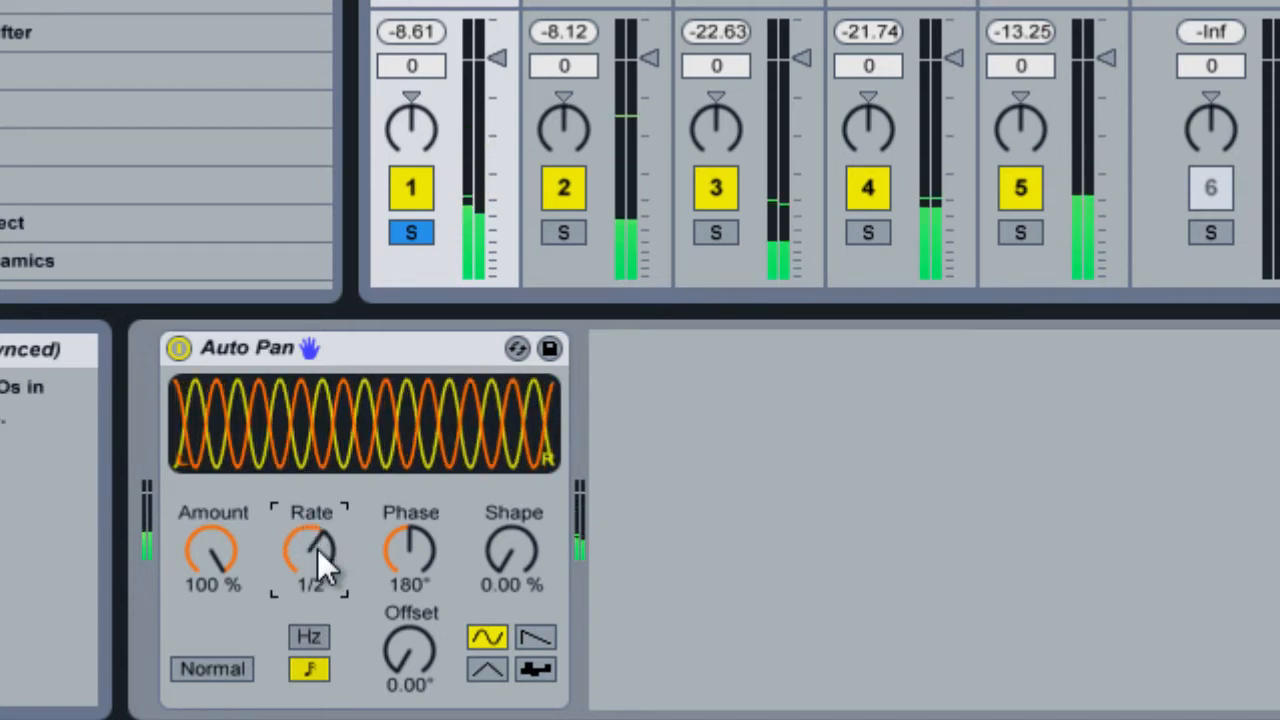
drag(312, 550, 316, 530)
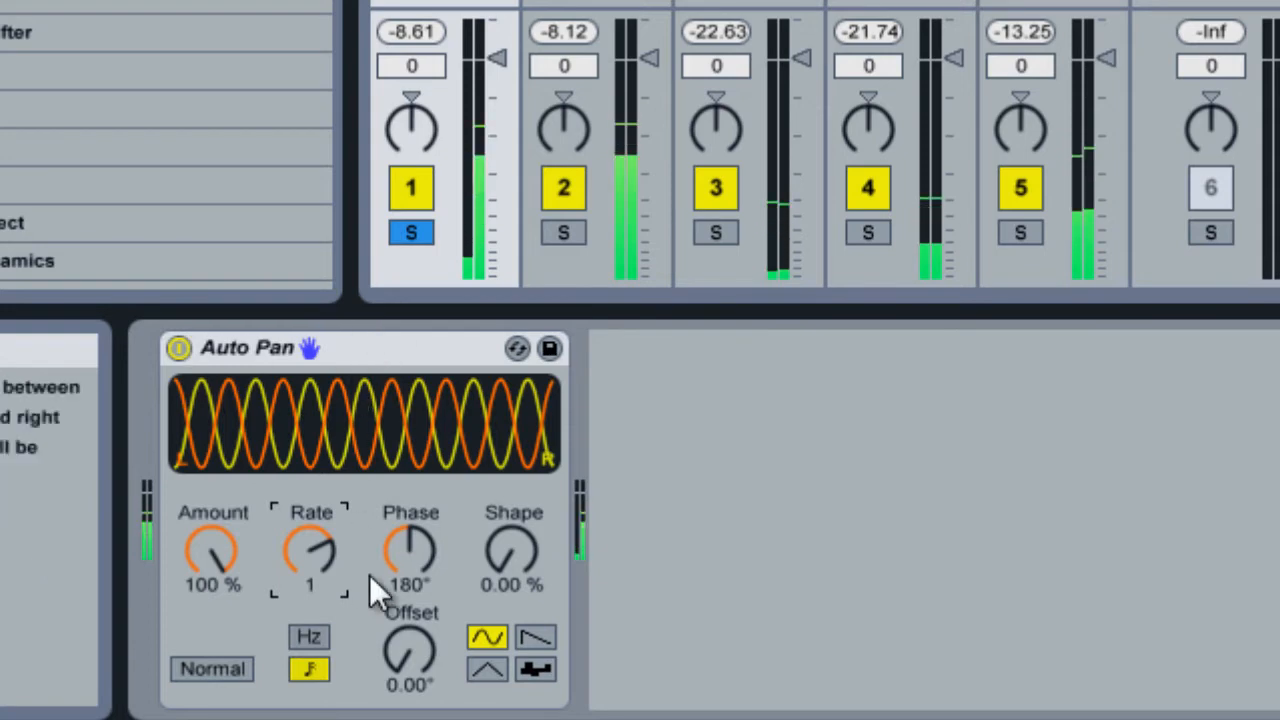
drag(310, 550, 310, 520)
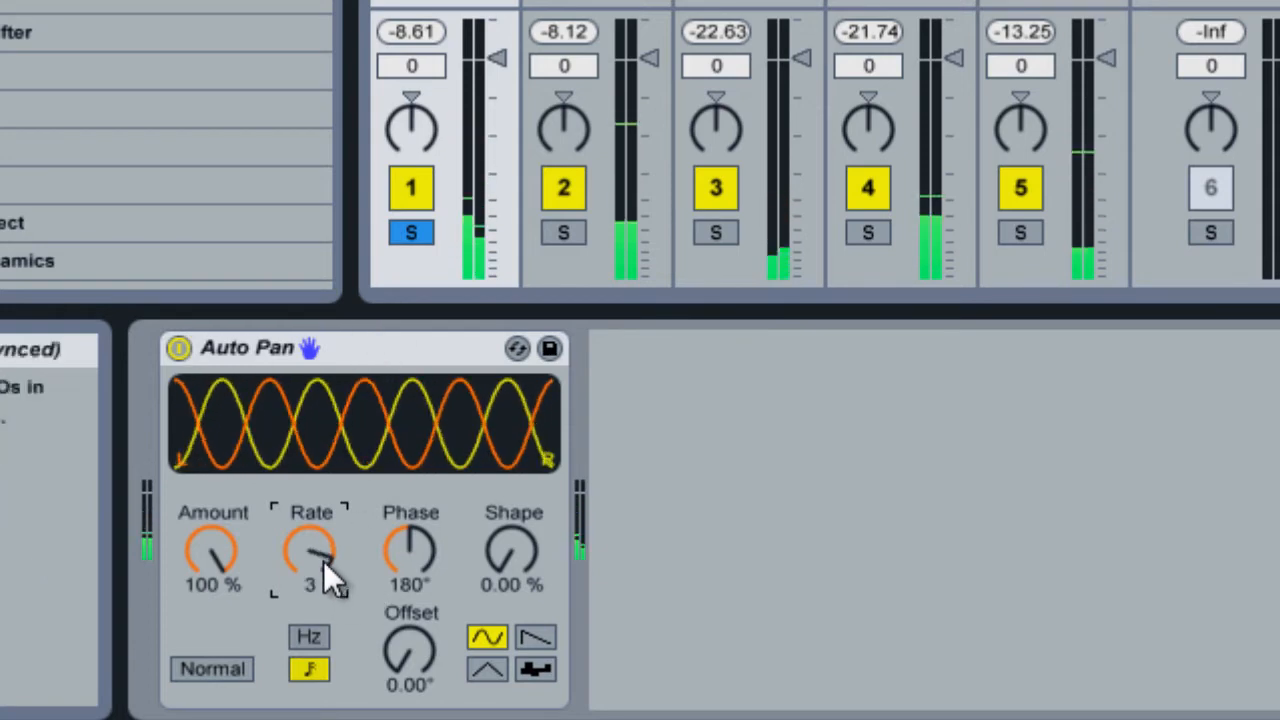
drag(310, 550, 310, 600)
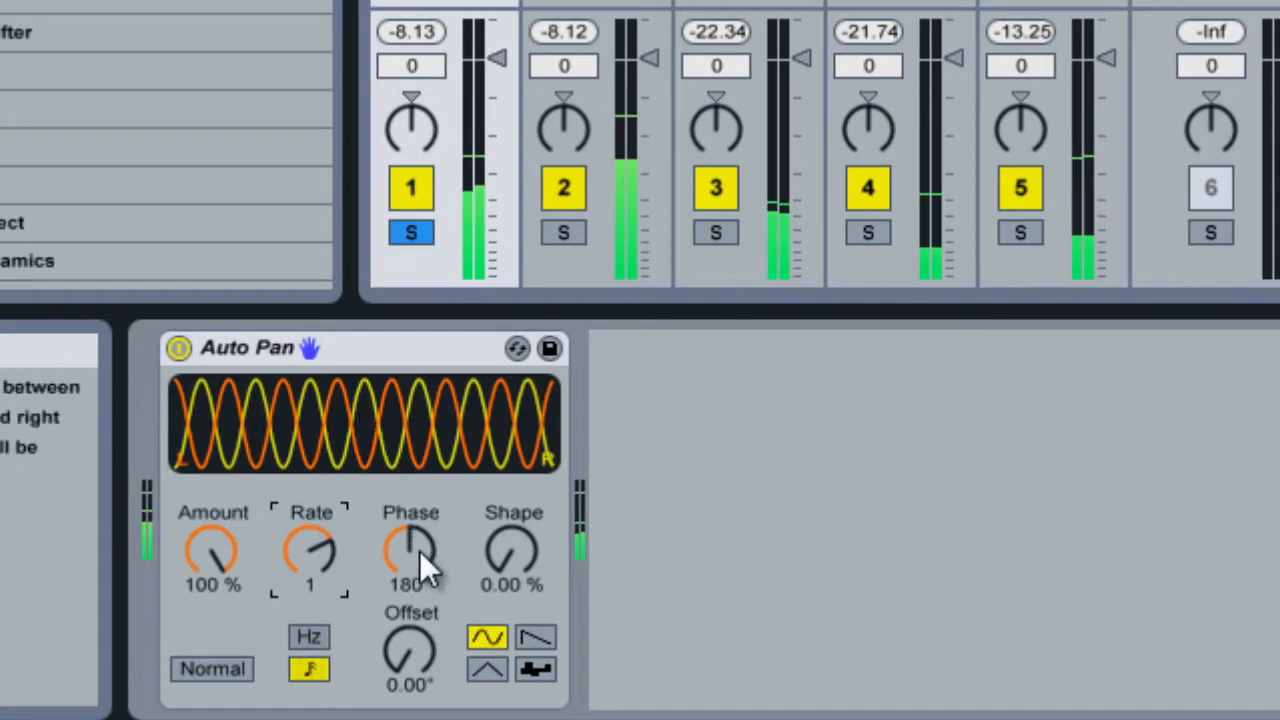
- Sweep the phase from 0° through about 200° and settle it back at 180°
drag(412, 550, 424, 576)
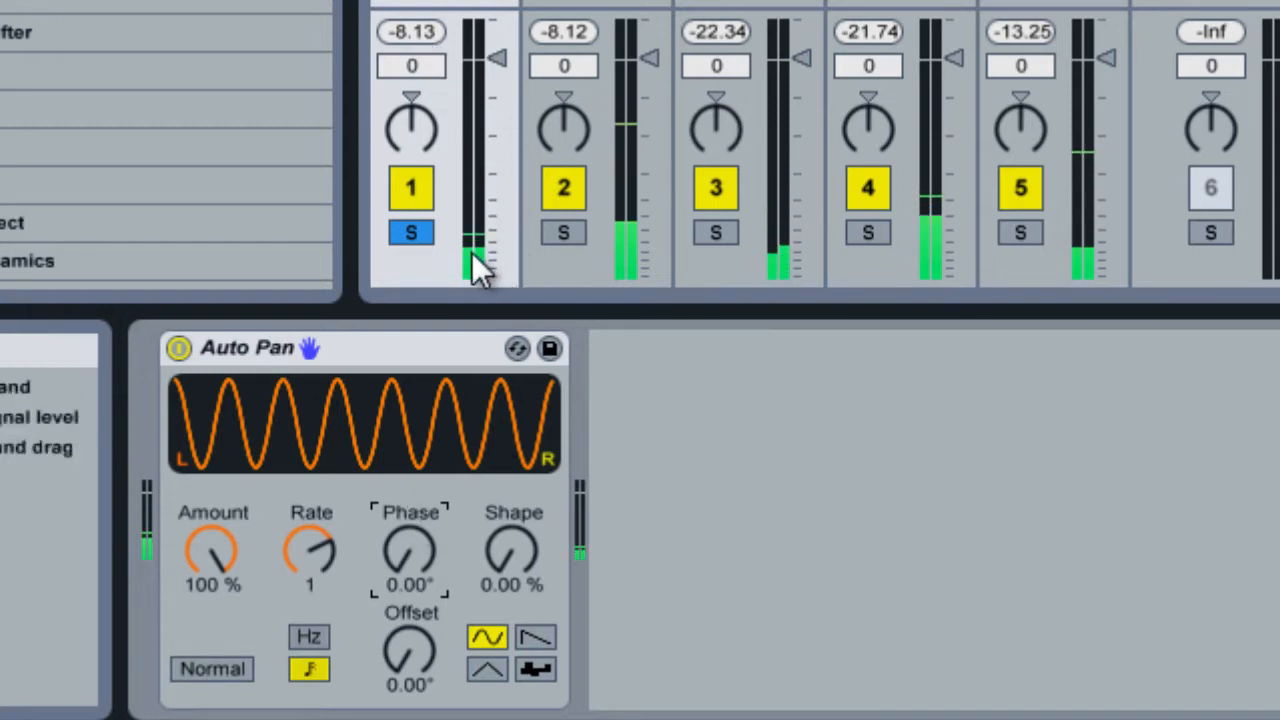
drag(410, 550, 424, 576)
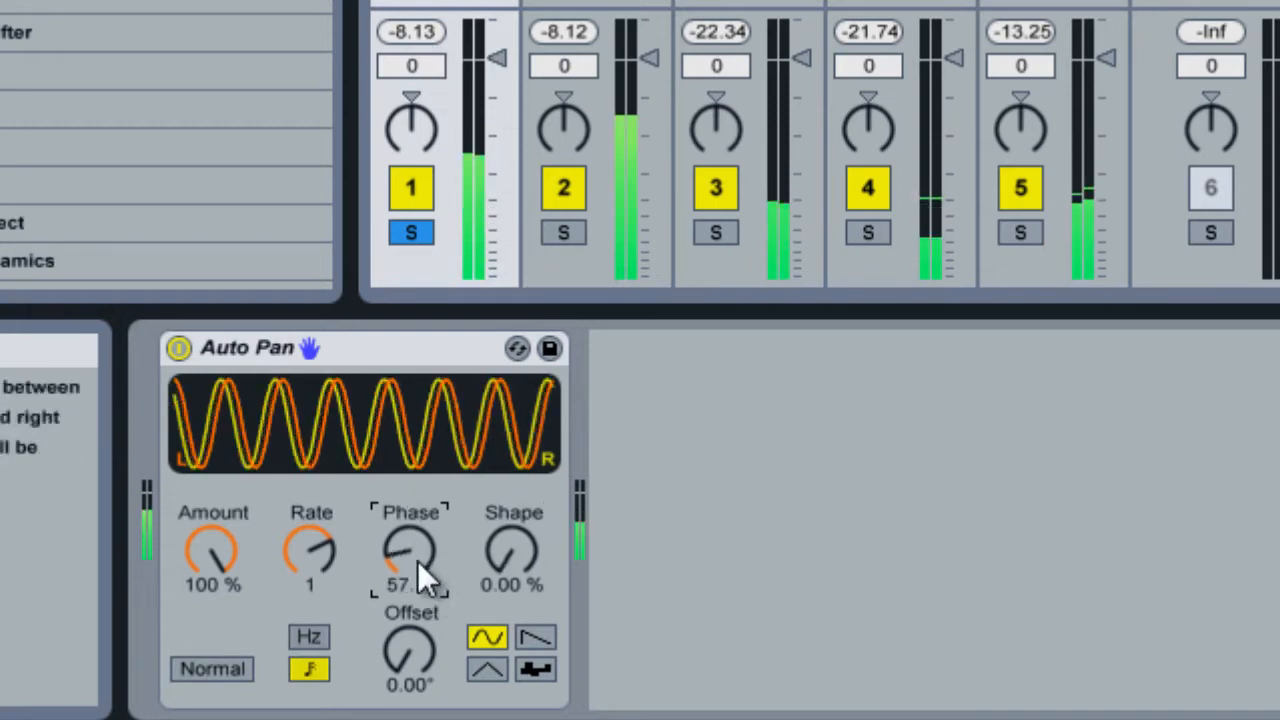
drag(410, 550, 410, 480)
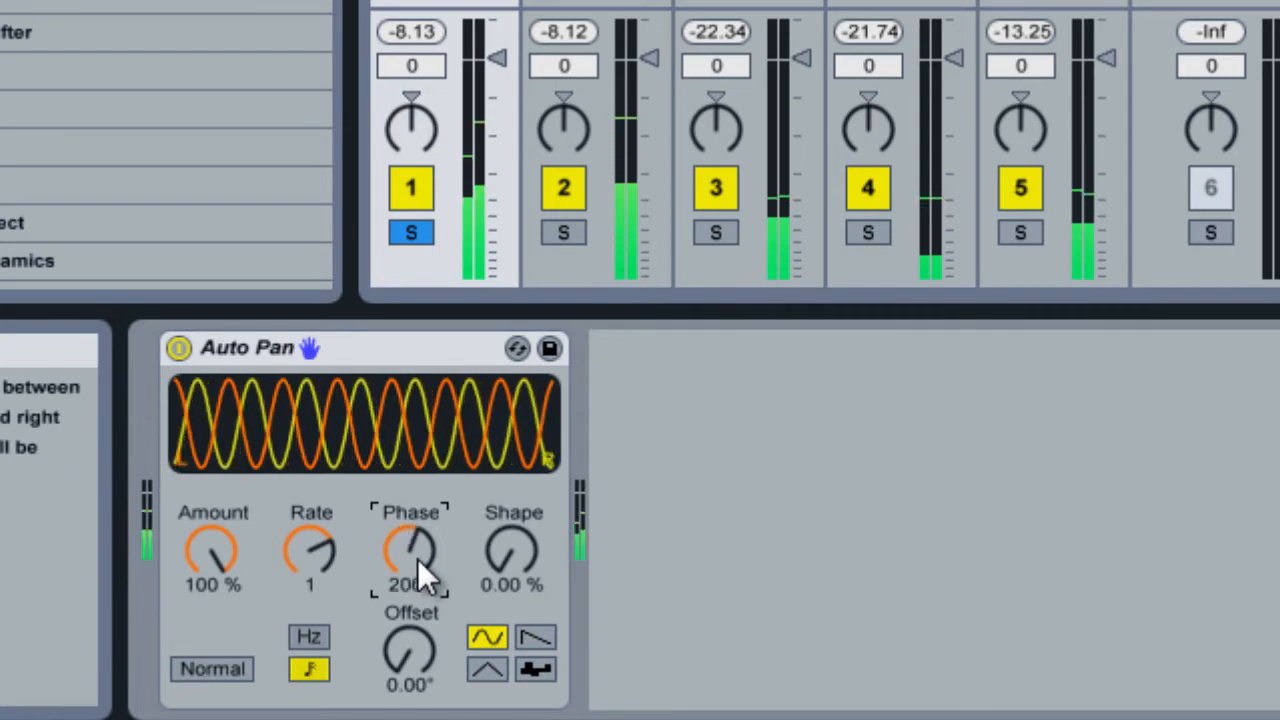
drag(412, 550, 412, 570)
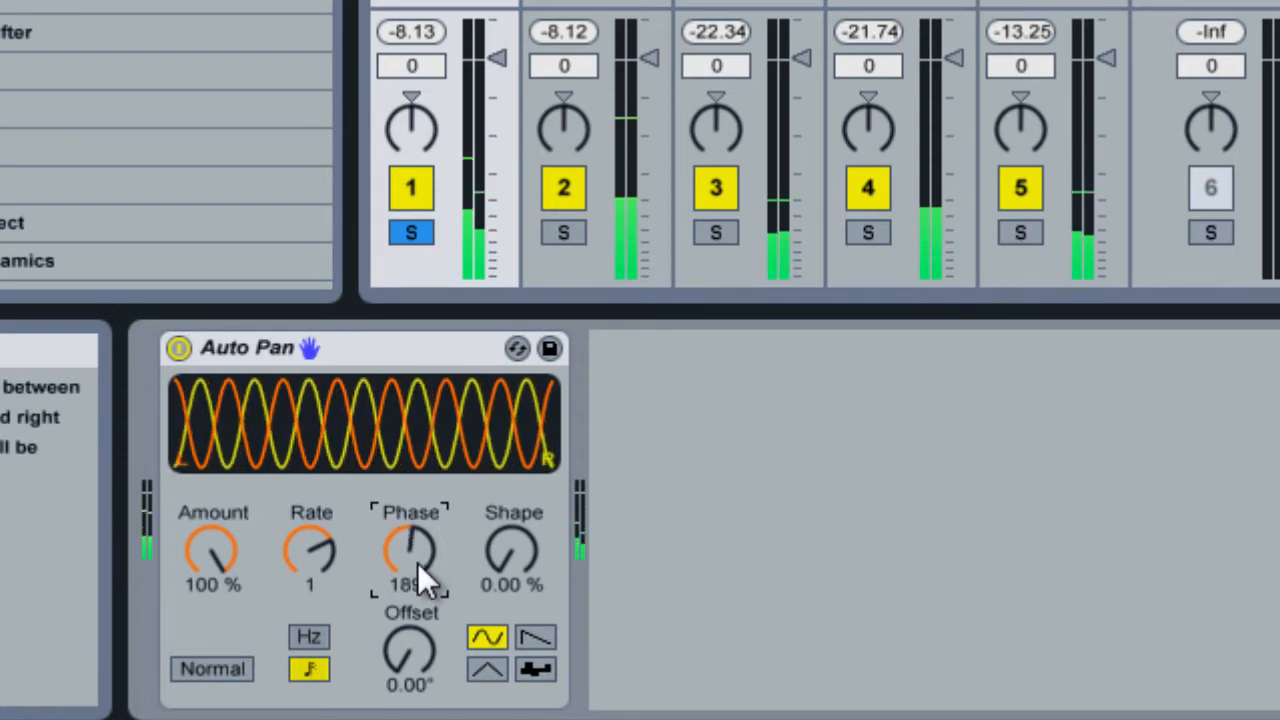
drag(412, 550, 412, 576)
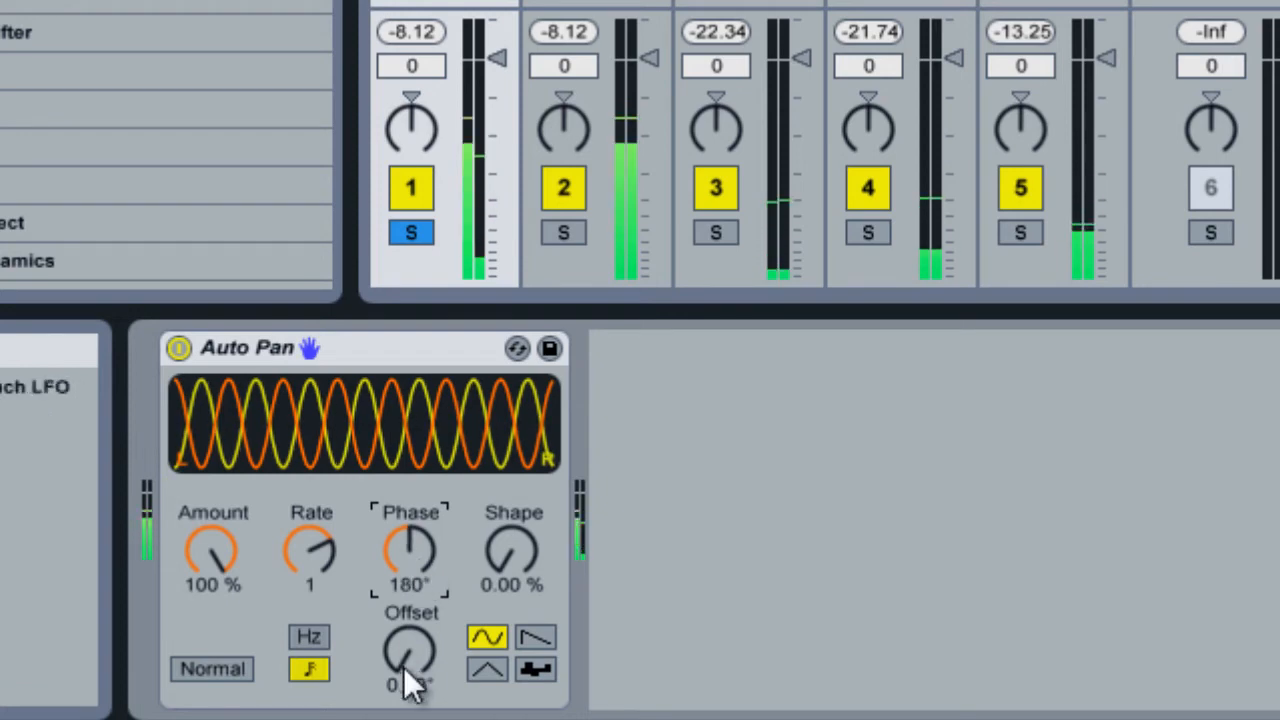
mouse_move(524, 564)
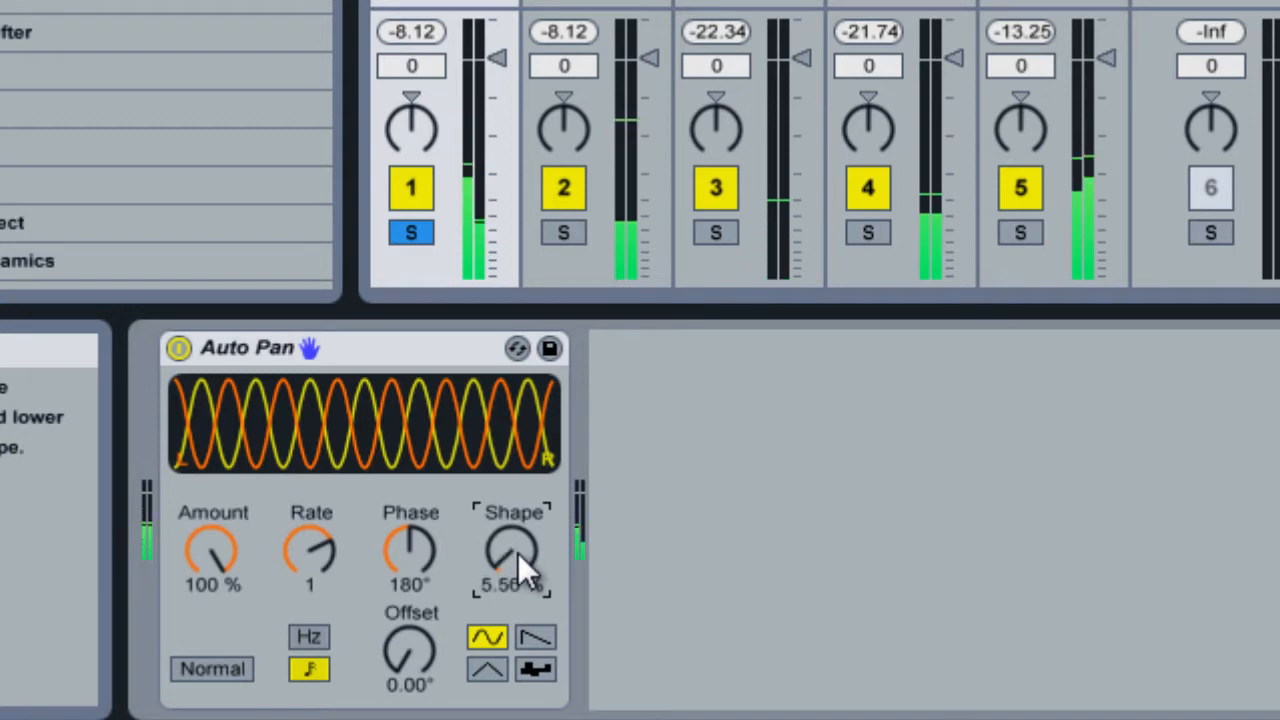
- Raise the sine shape to square off the wave, then return it near 30%
drag(512, 556, 512, 520)
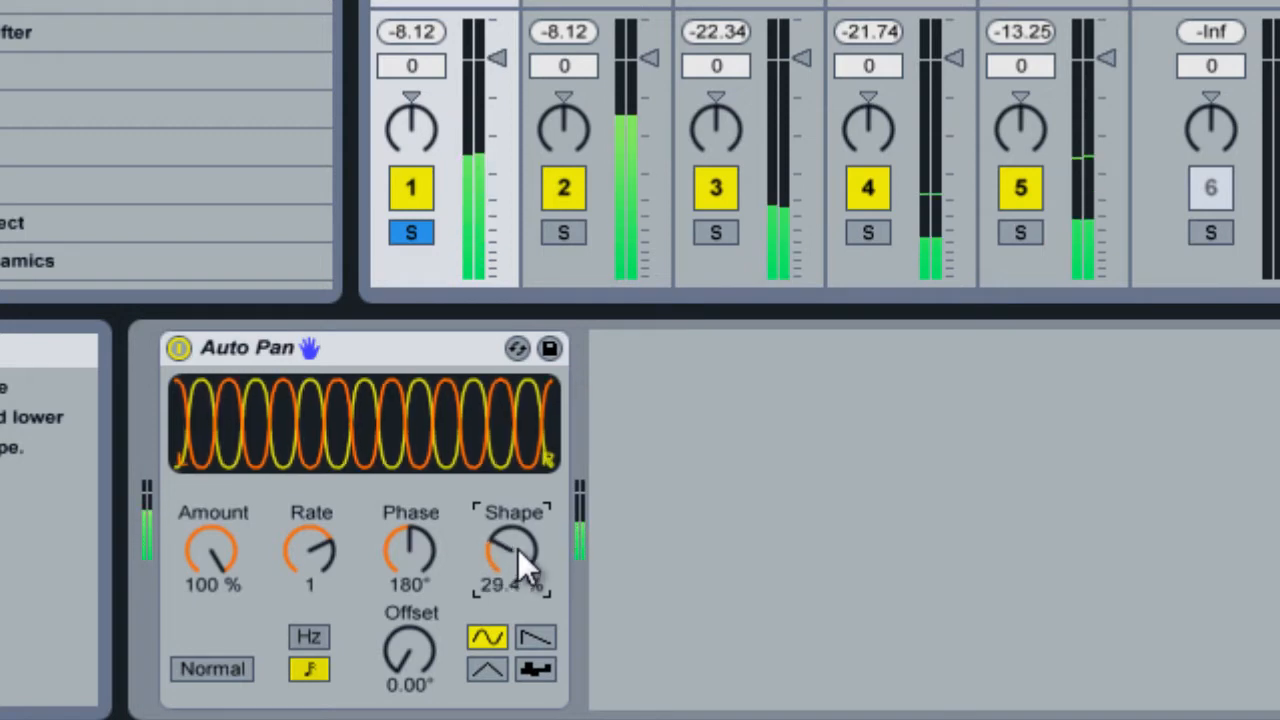
drag(512, 556, 512, 520)
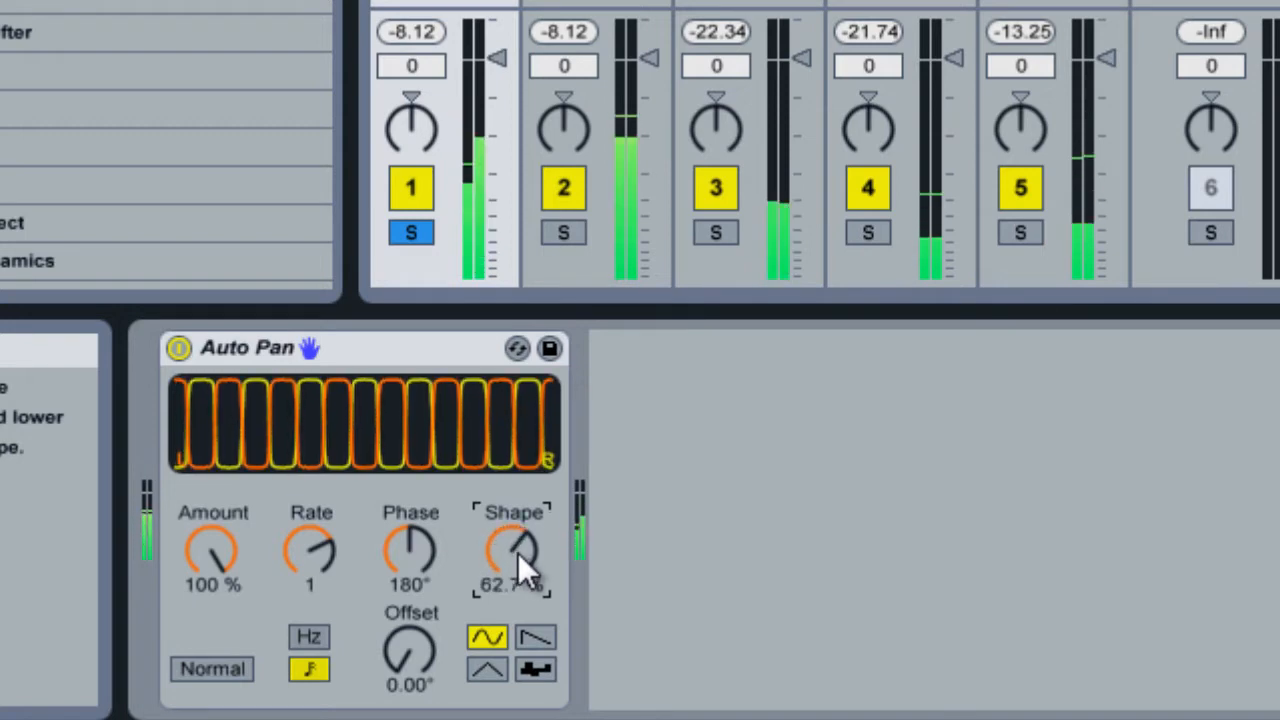
drag(512, 550, 512, 580)
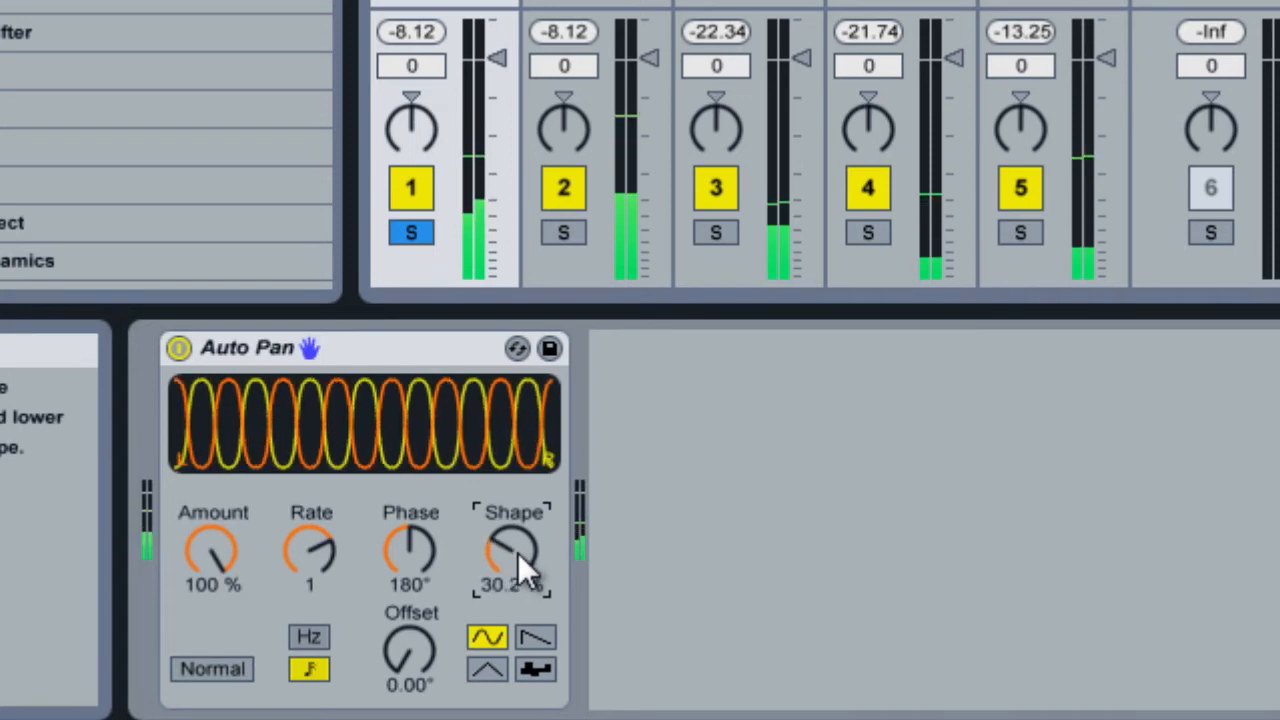
mouse_move(530, 650)
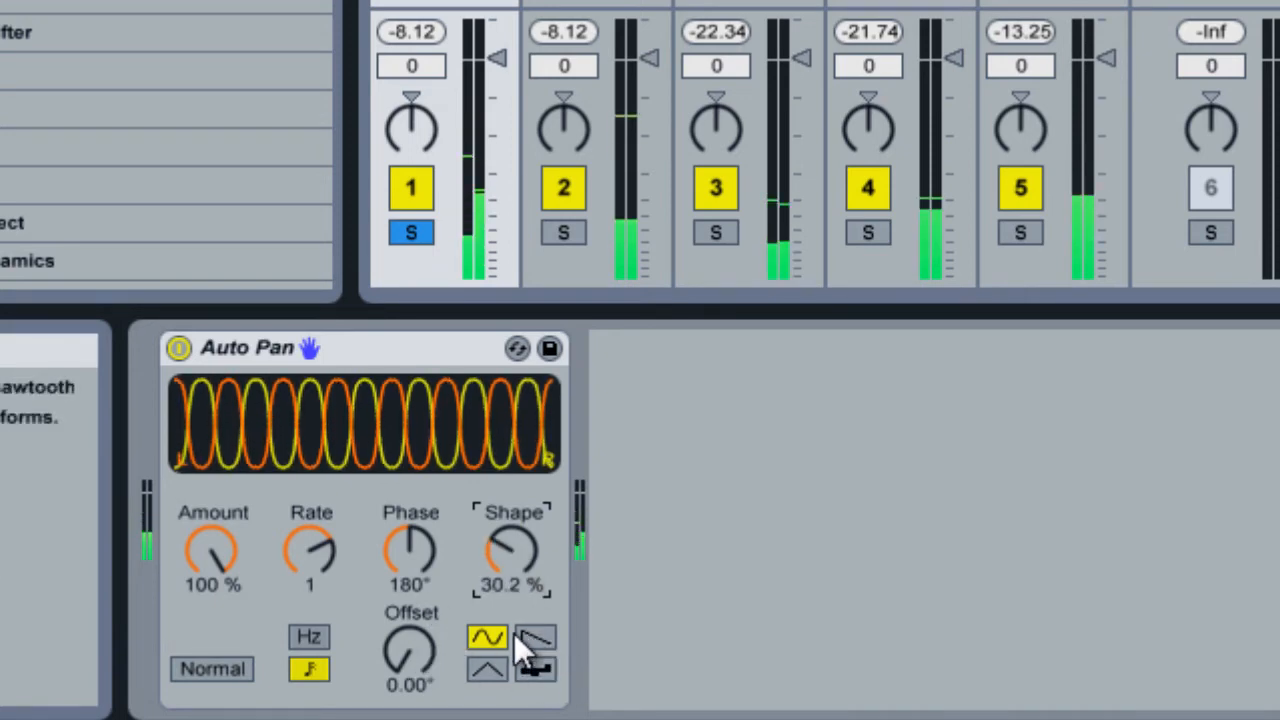
- Switch to the sawtooth waveform and reset its shape to 0%
click(532, 638)
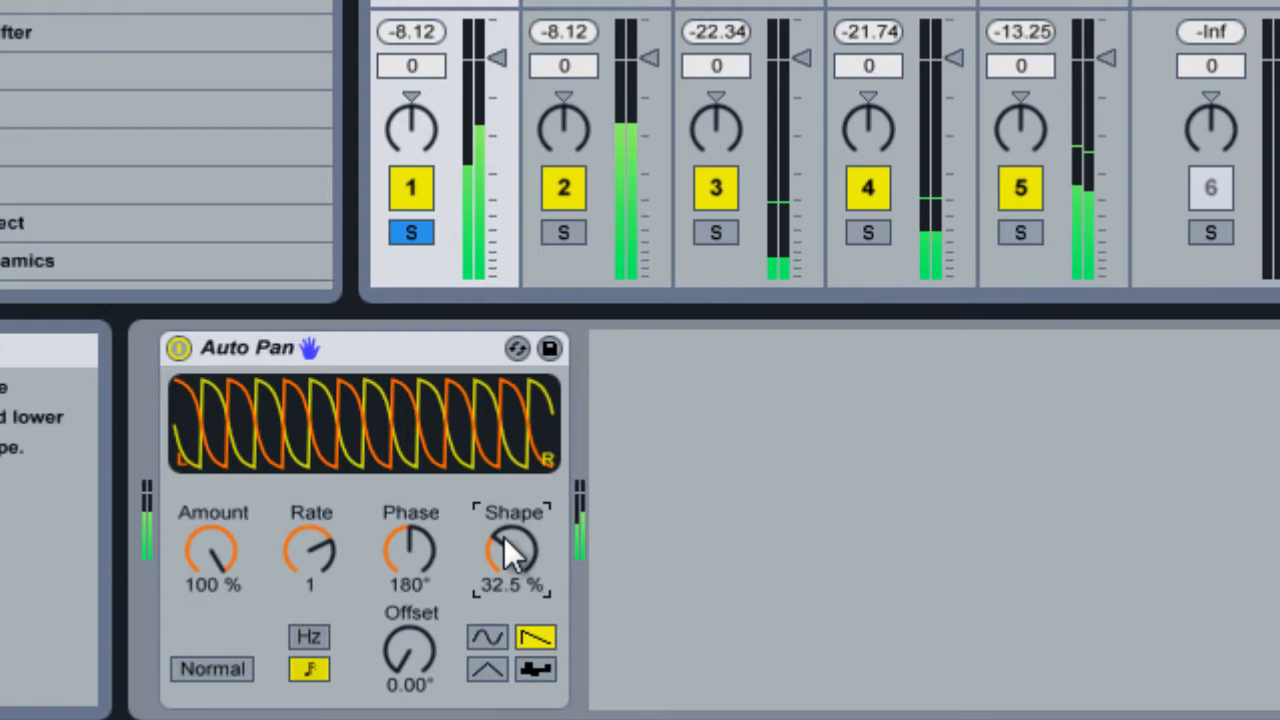
drag(512, 550, 512, 590)
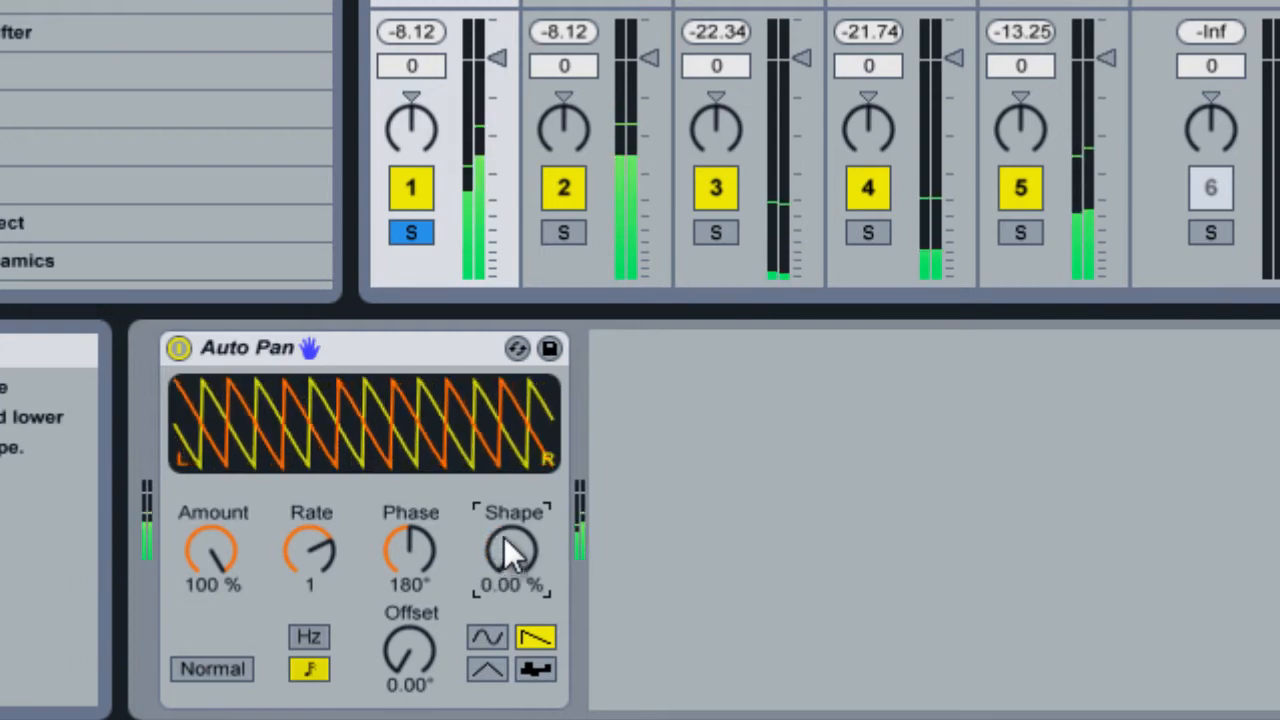
click(532, 638)
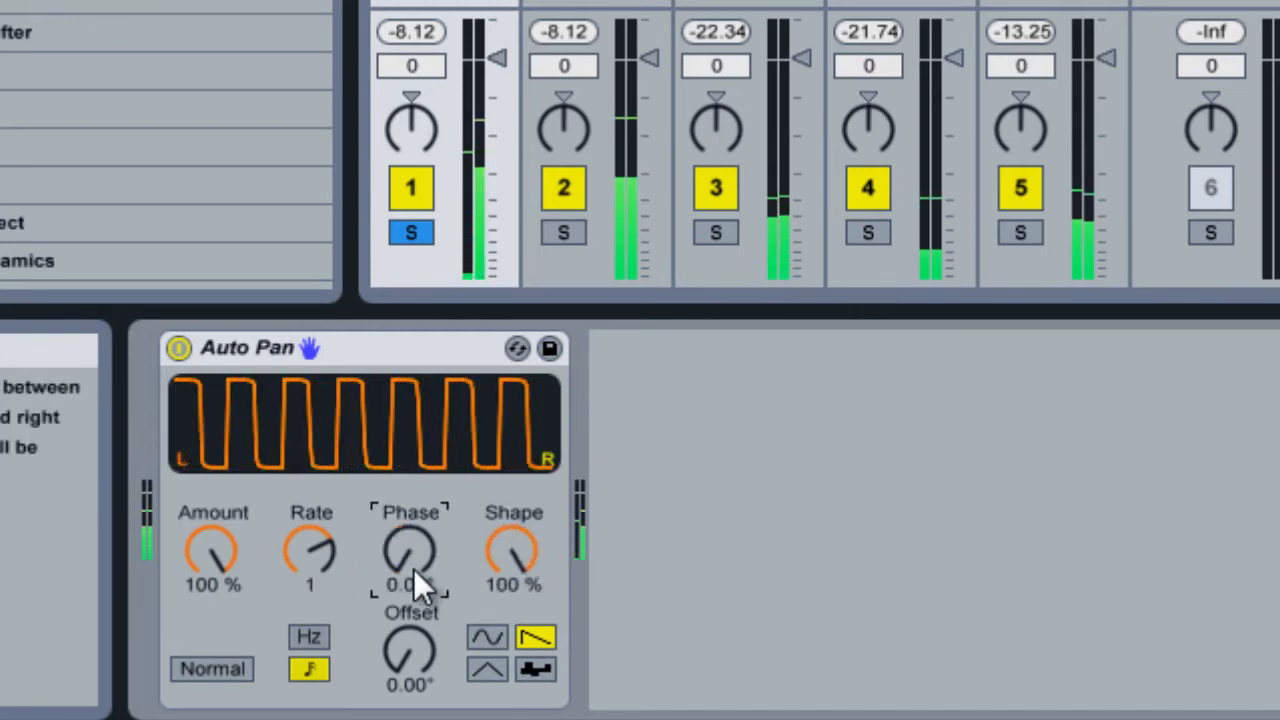
- Audition the sawtooth, triangle and random waveforms before returning to sine
click(532, 638)
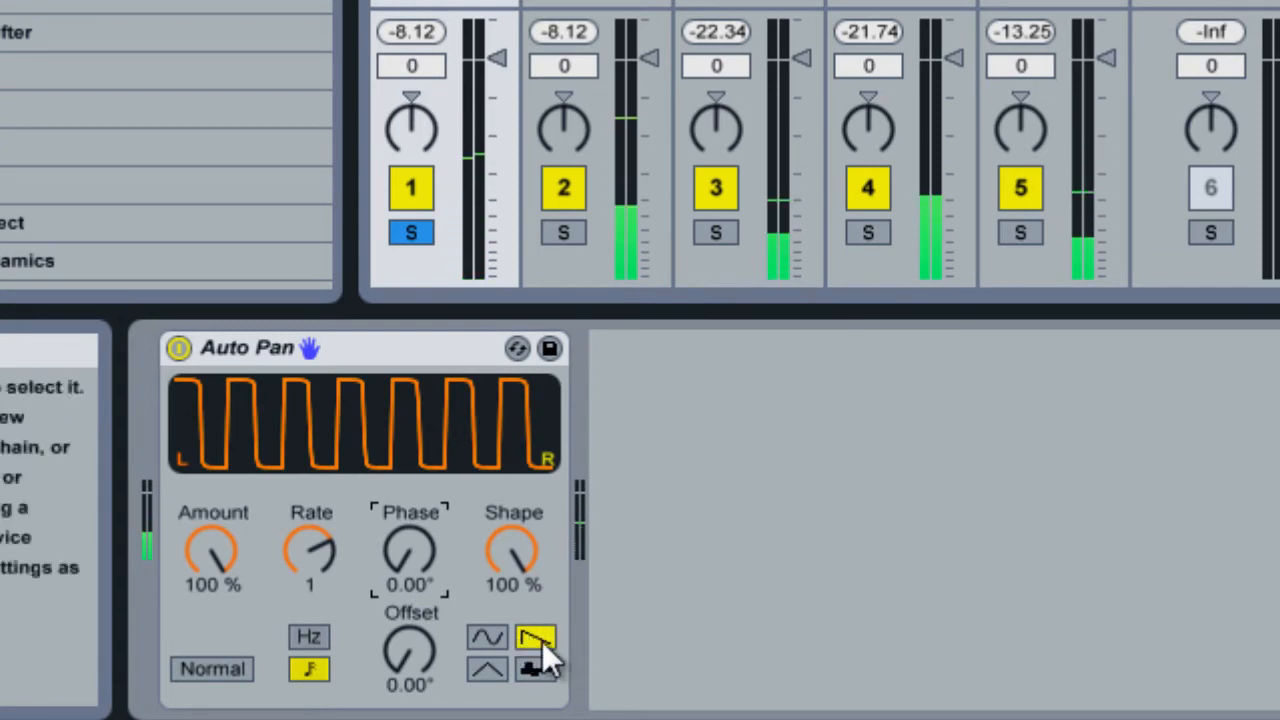
click(484, 666)
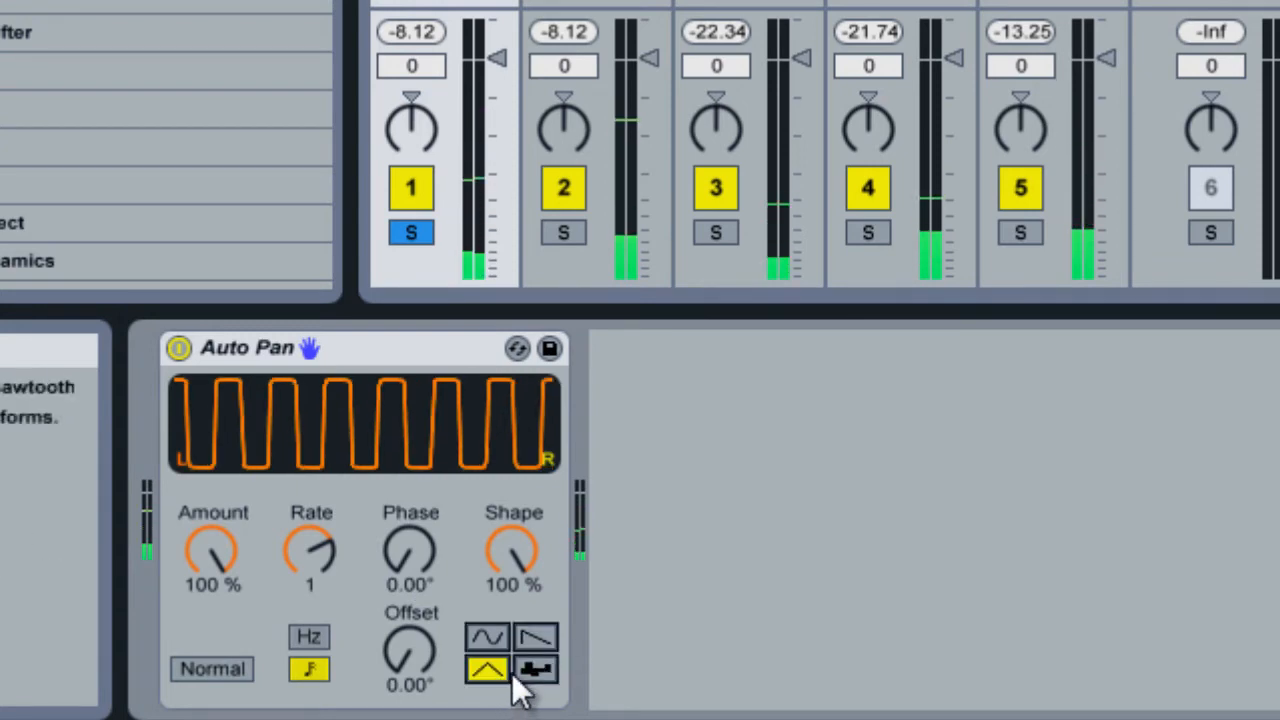
click(528, 668)
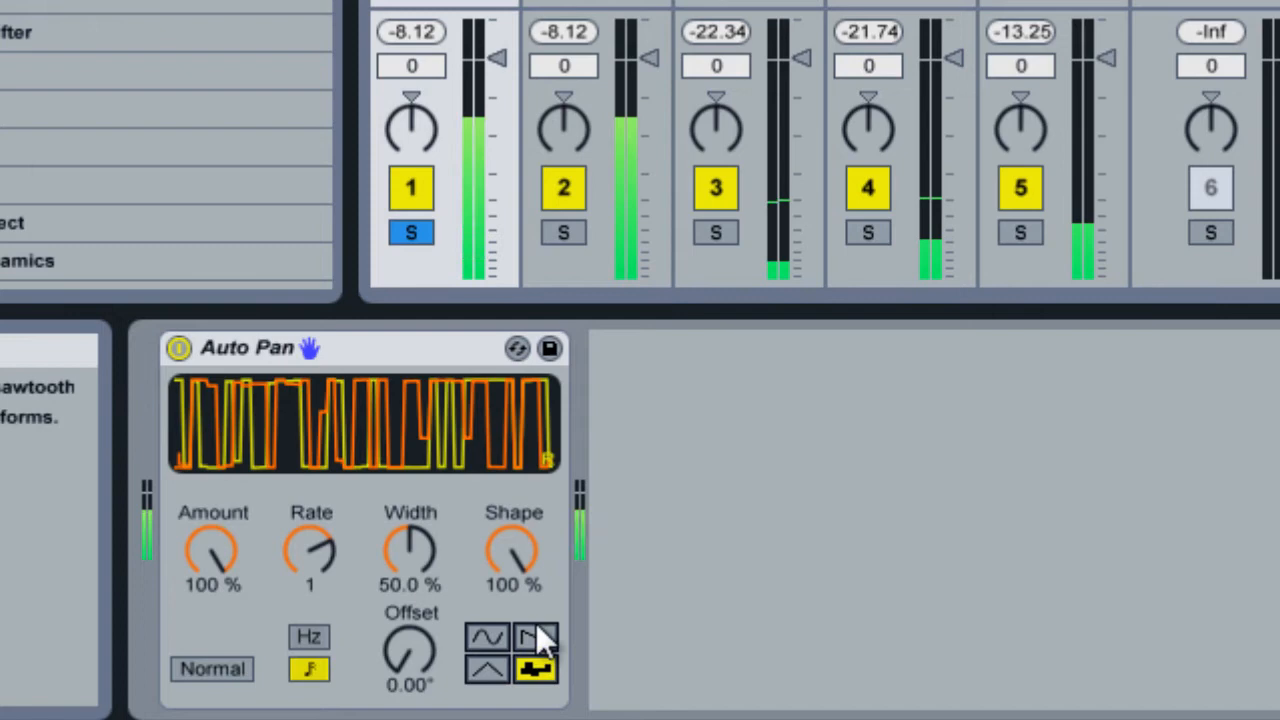
click(532, 636)
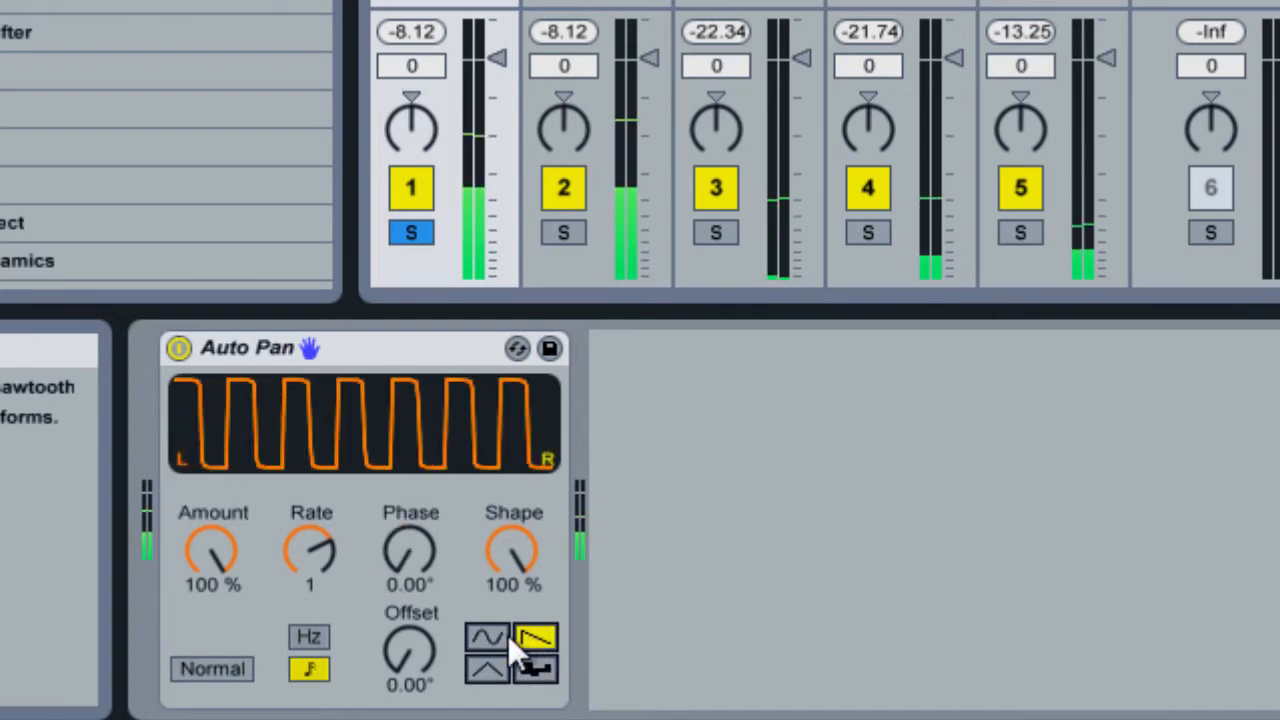
click(480, 638)
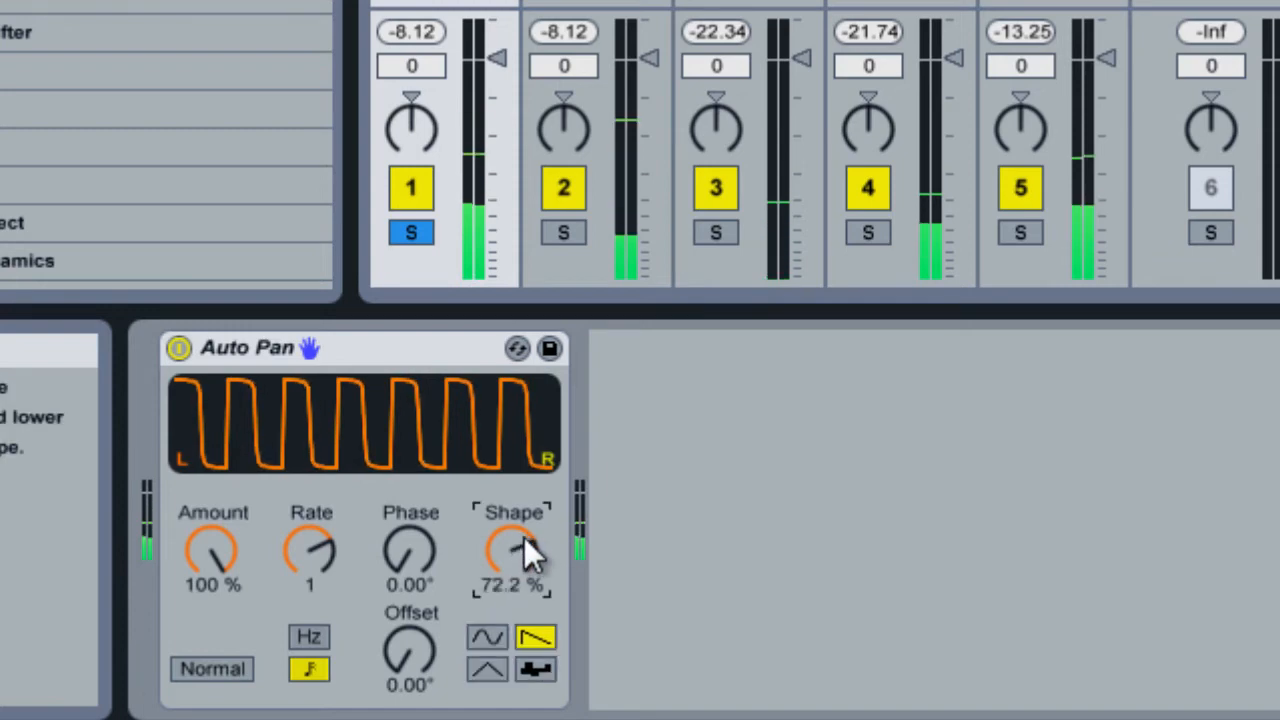
- Reduce shape to 0%, set phase to 180°, then select the random waveform
drag(512, 550, 520, 600)
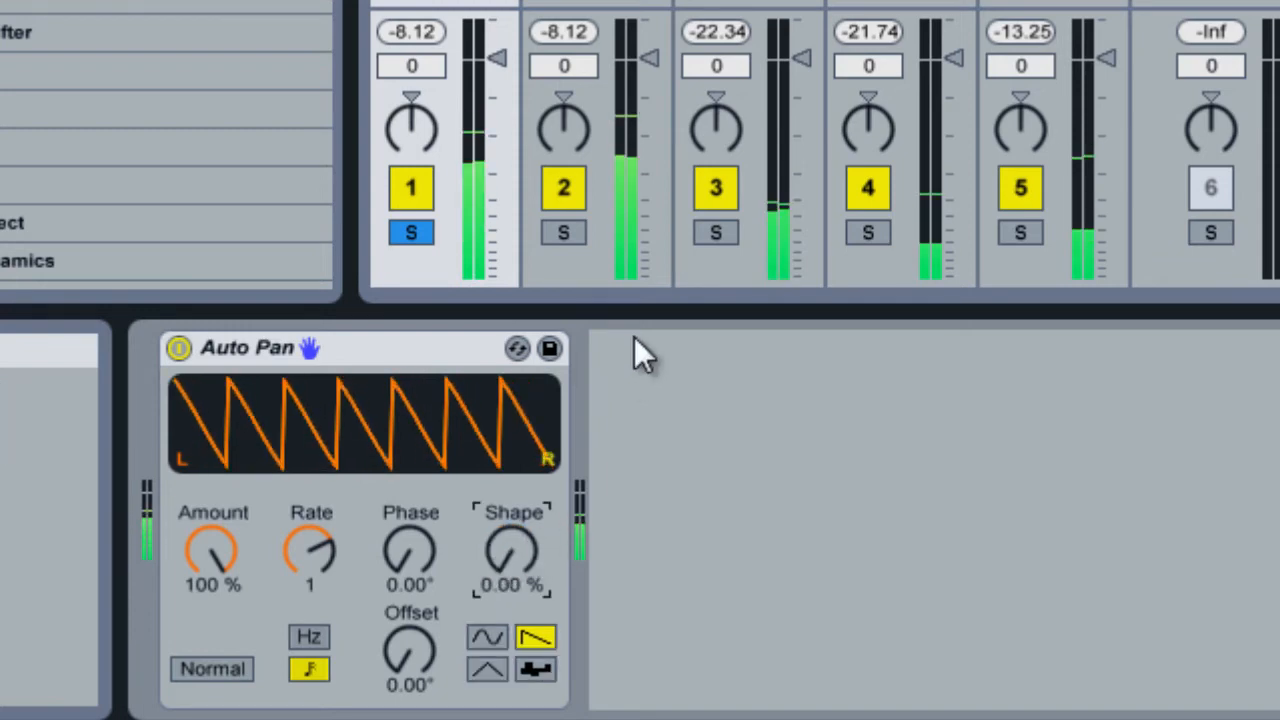
drag(412, 550, 412, 540)
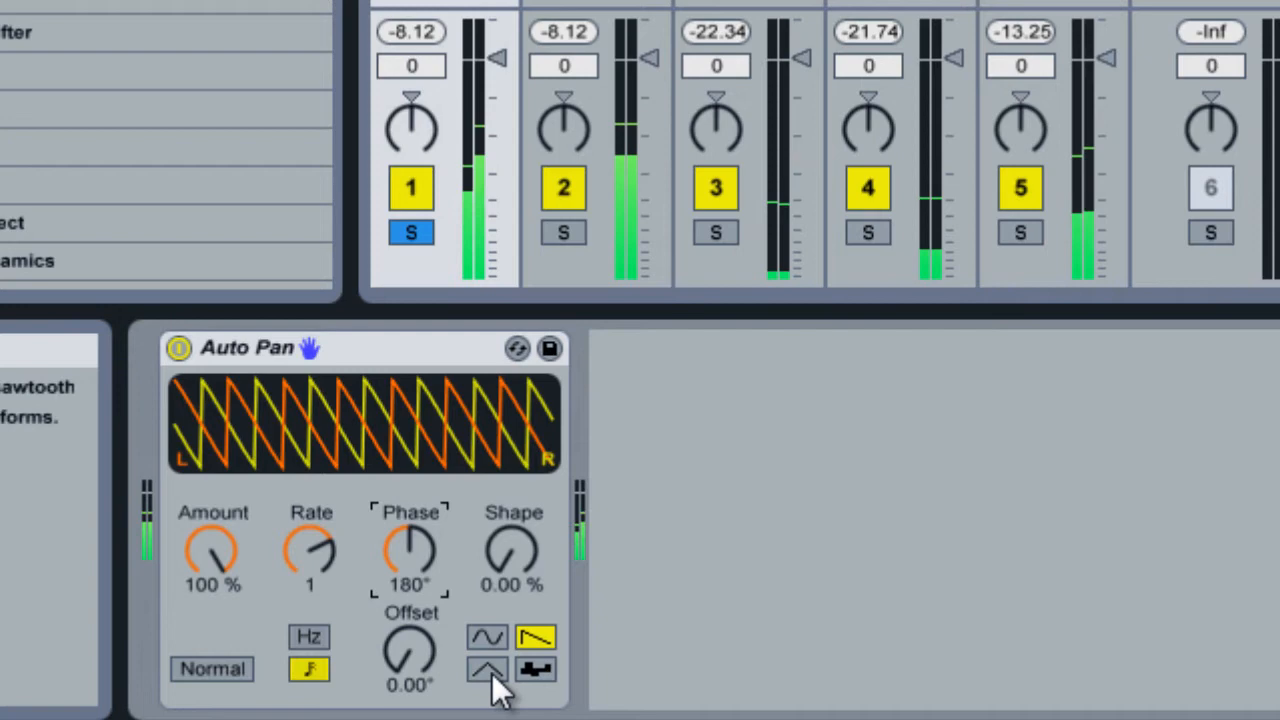
click(484, 668)
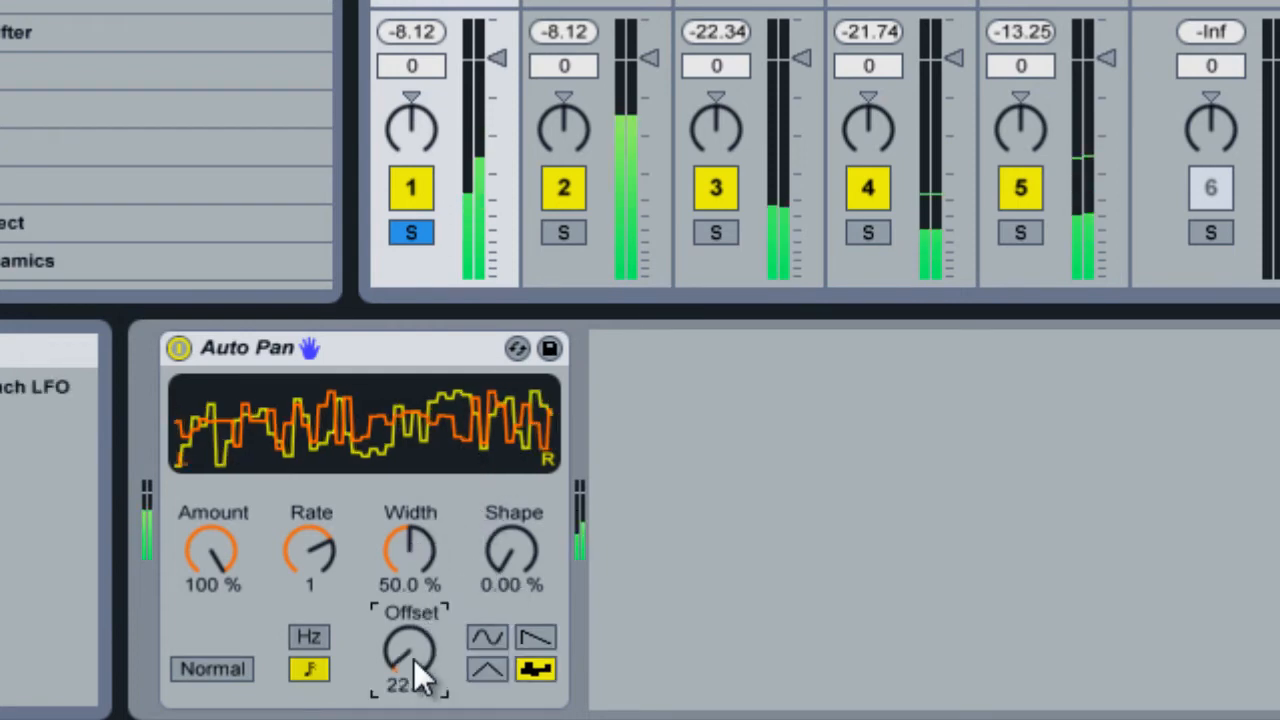
- Turn the random Auto Pan's offset up to 300°
drag(410, 656, 410, 640)
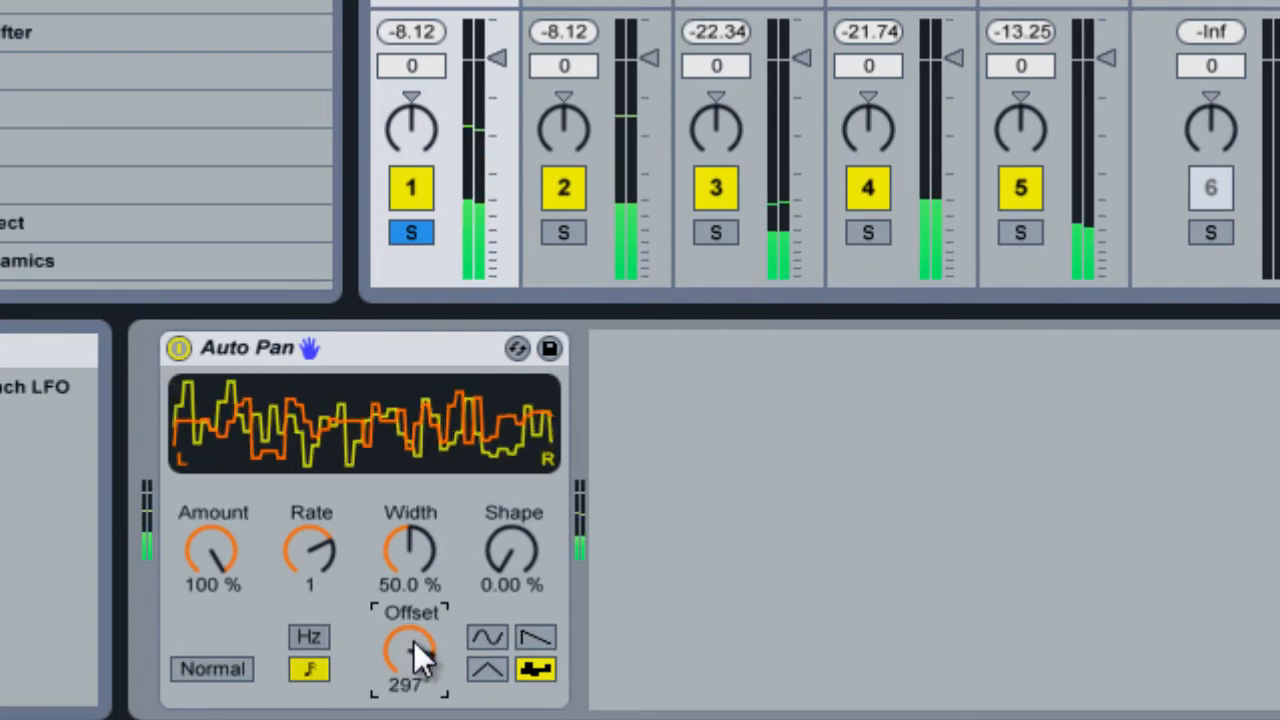
drag(410, 656, 390, 610)
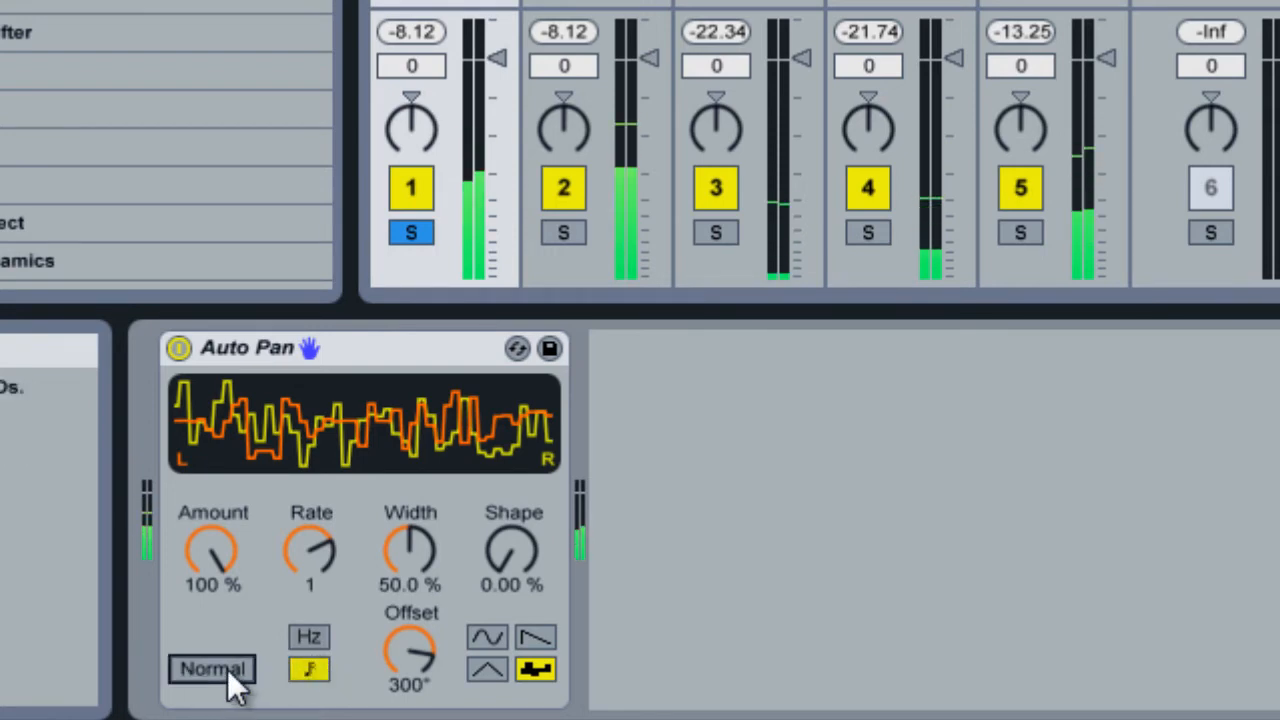
- Toggle Invert and back, switch to sine, and lower the amount to about 25%
click(212, 668)
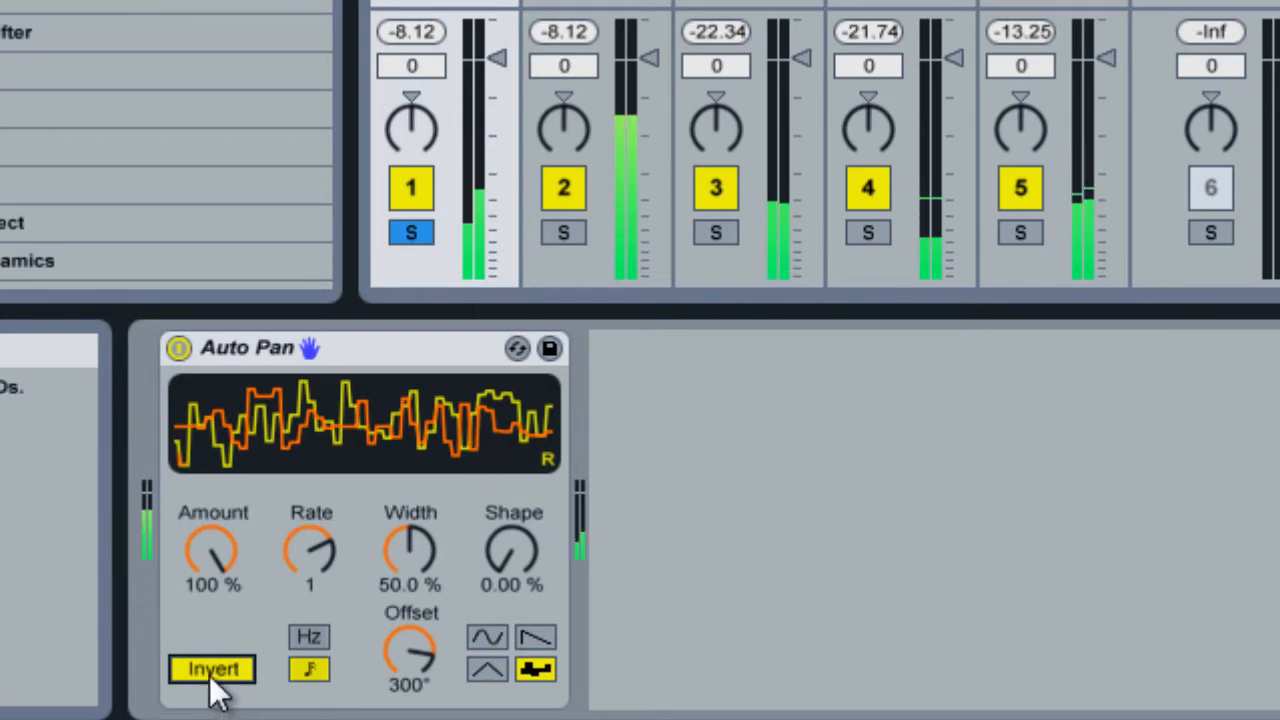
click(216, 668)
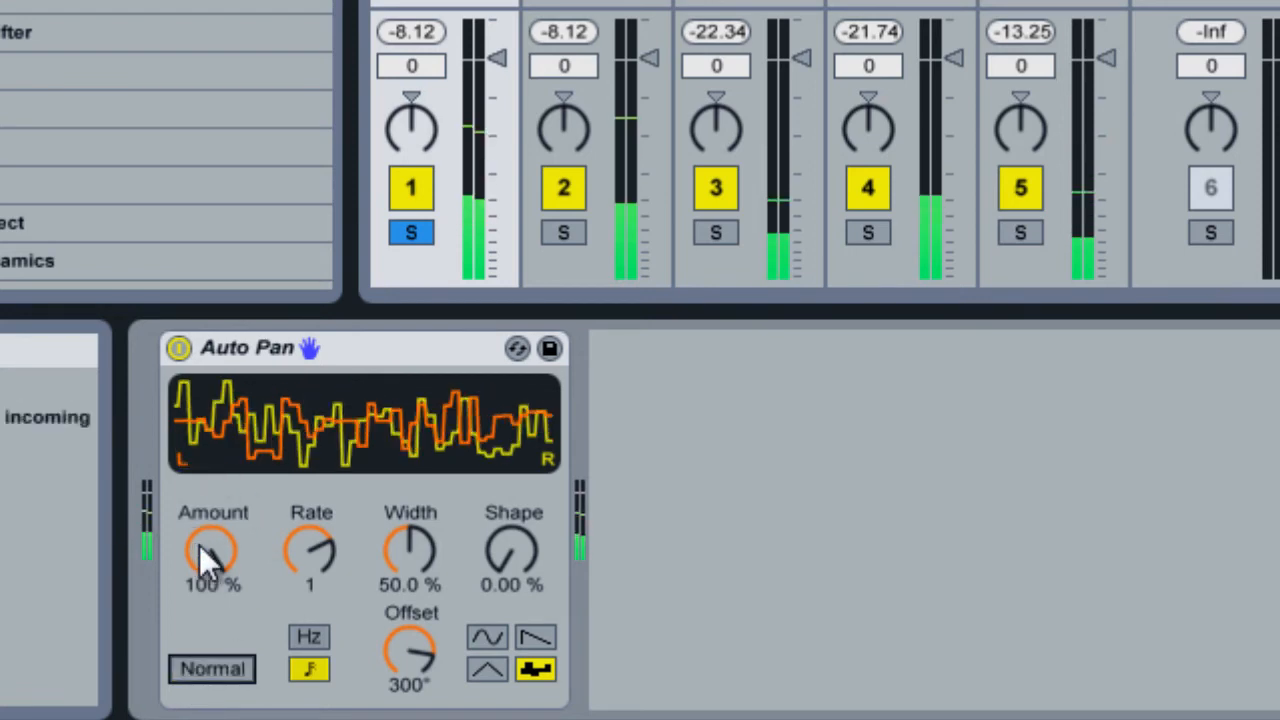
click(482, 638)
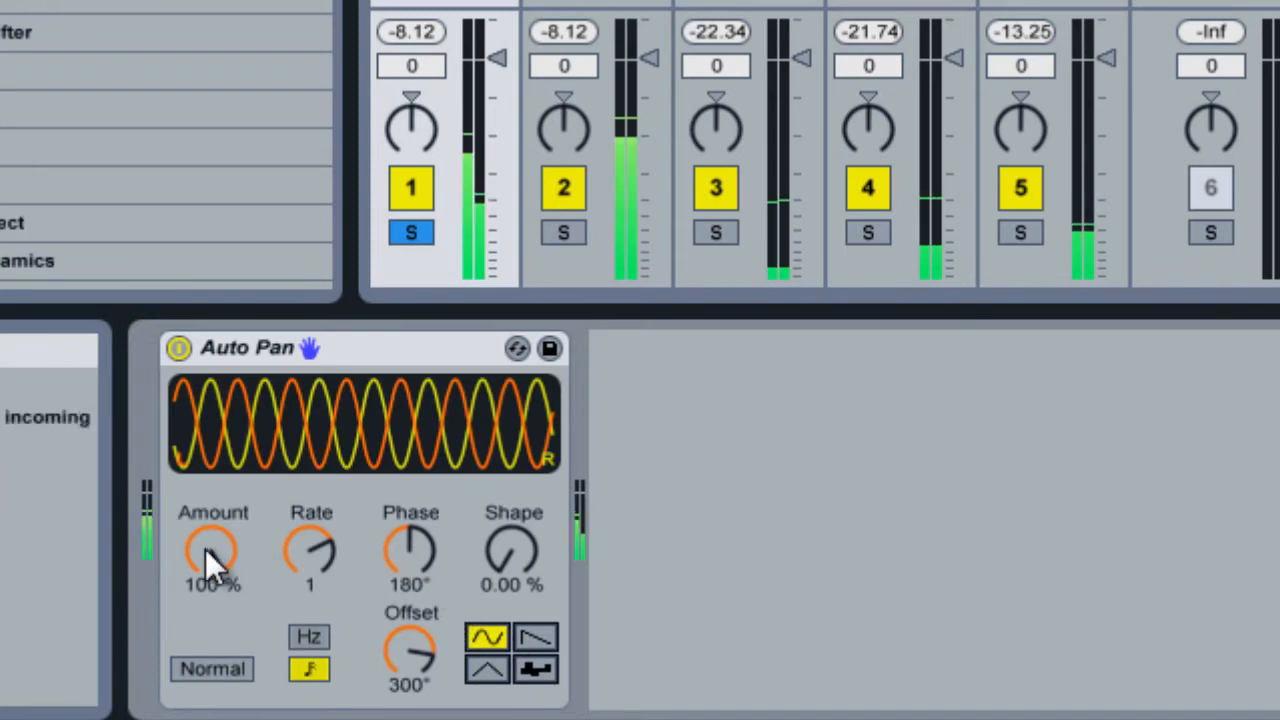
drag(212, 556, 212, 584)
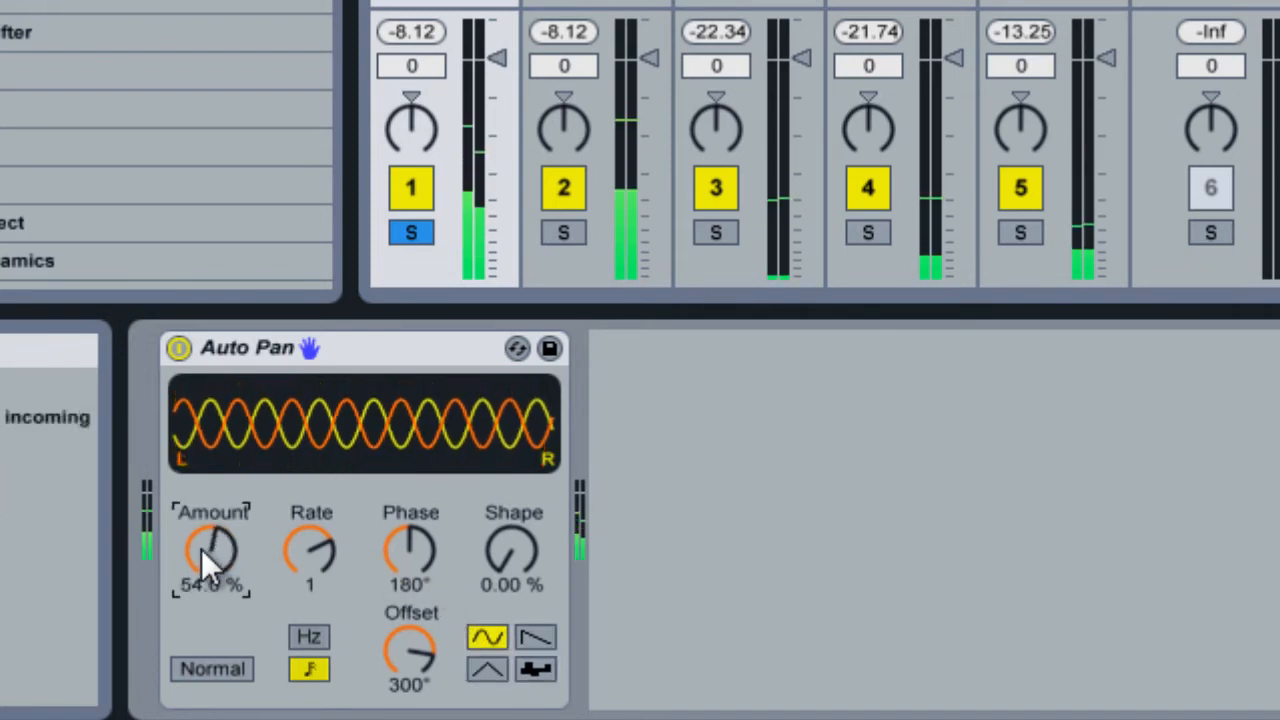
drag(210, 550, 210, 600)
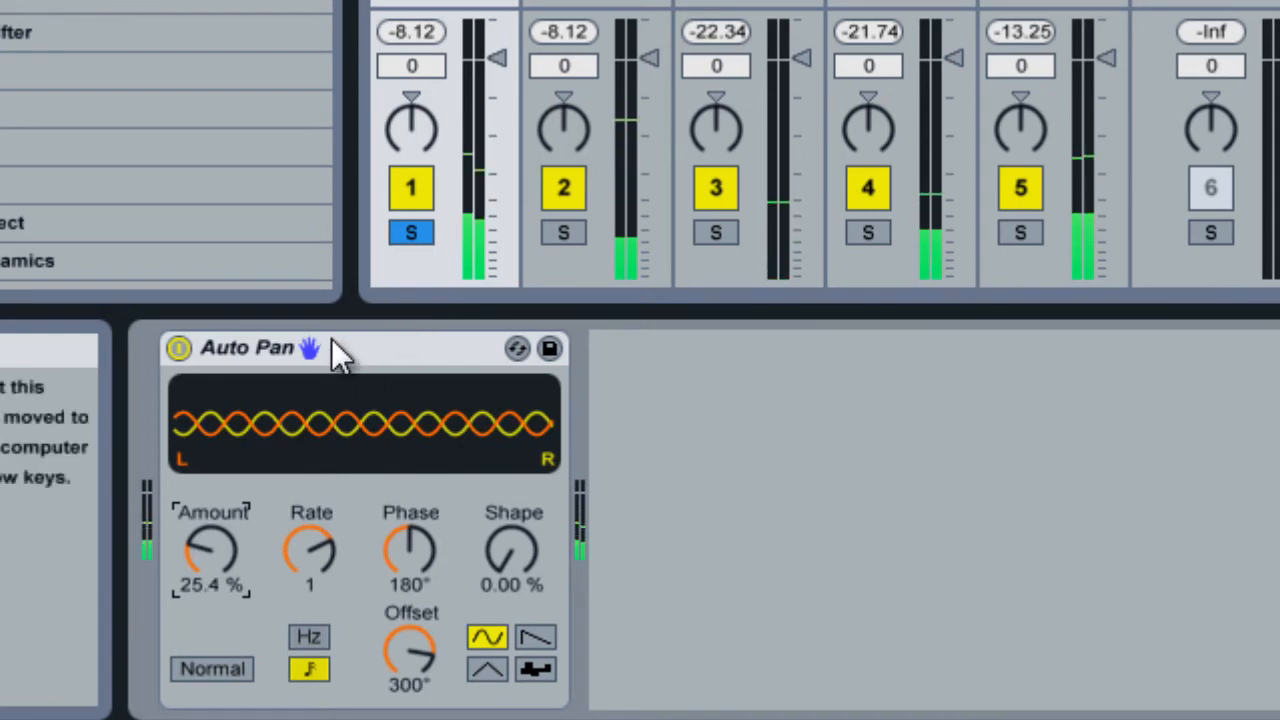
- Select track 4 and raise its Auto Pan amount to 74.6%
click(248, 348)
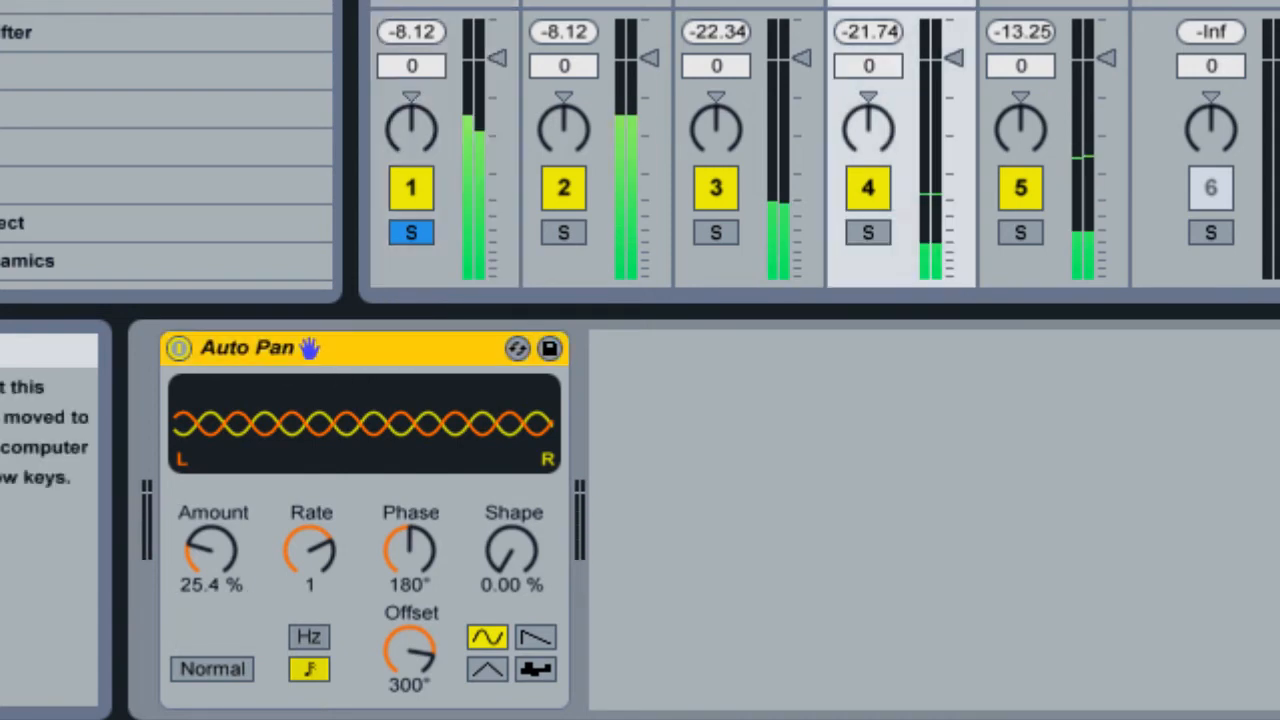
mouse_move(396, 376)
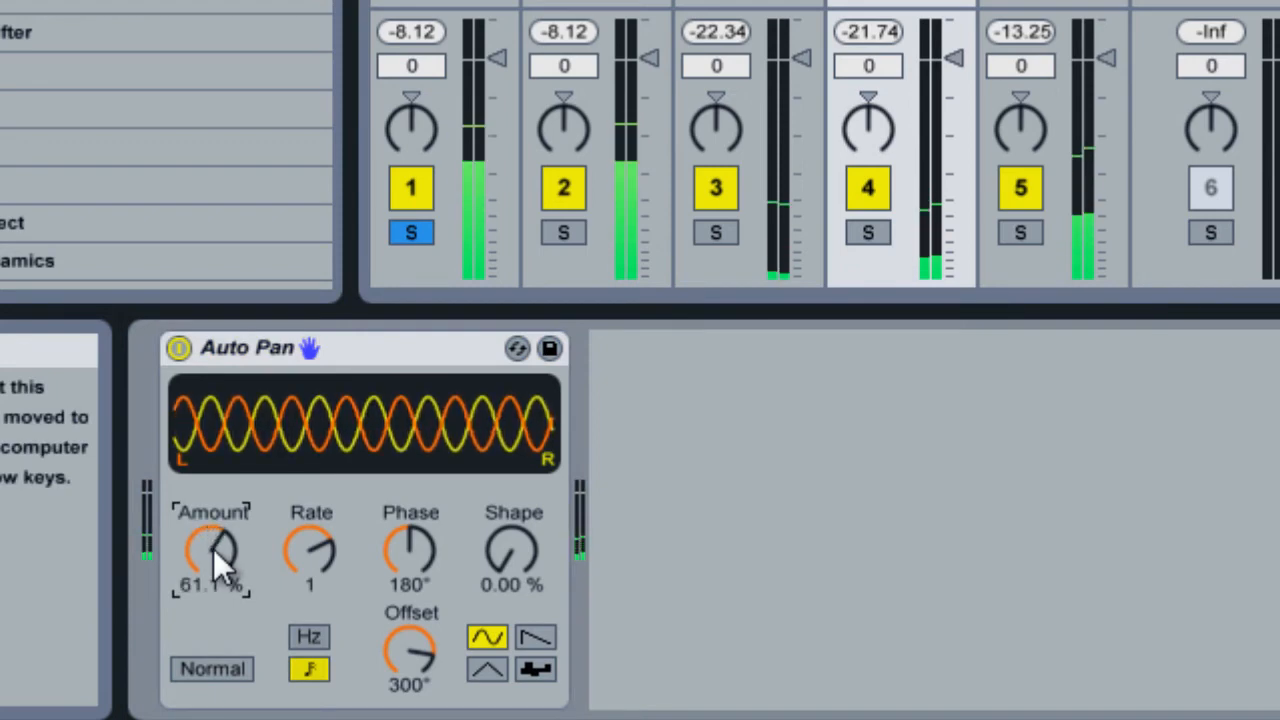
drag(216, 556, 236, 564)
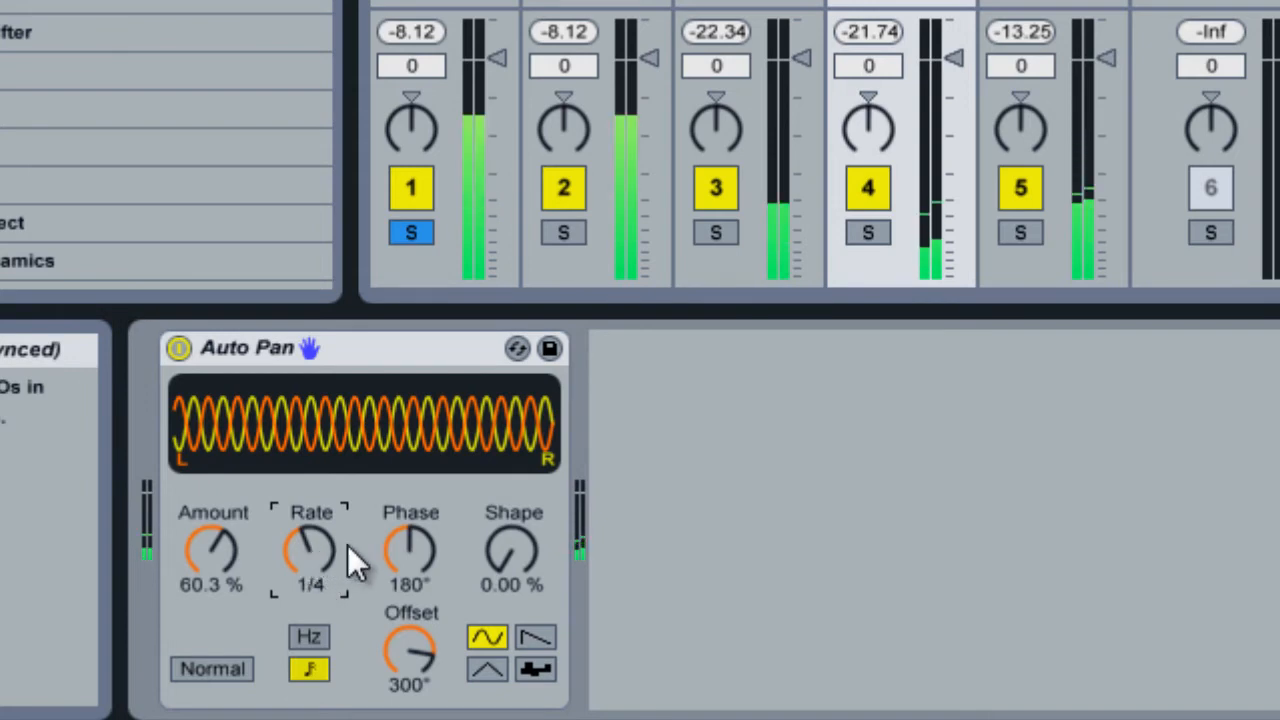
drag(212, 556, 212, 520)
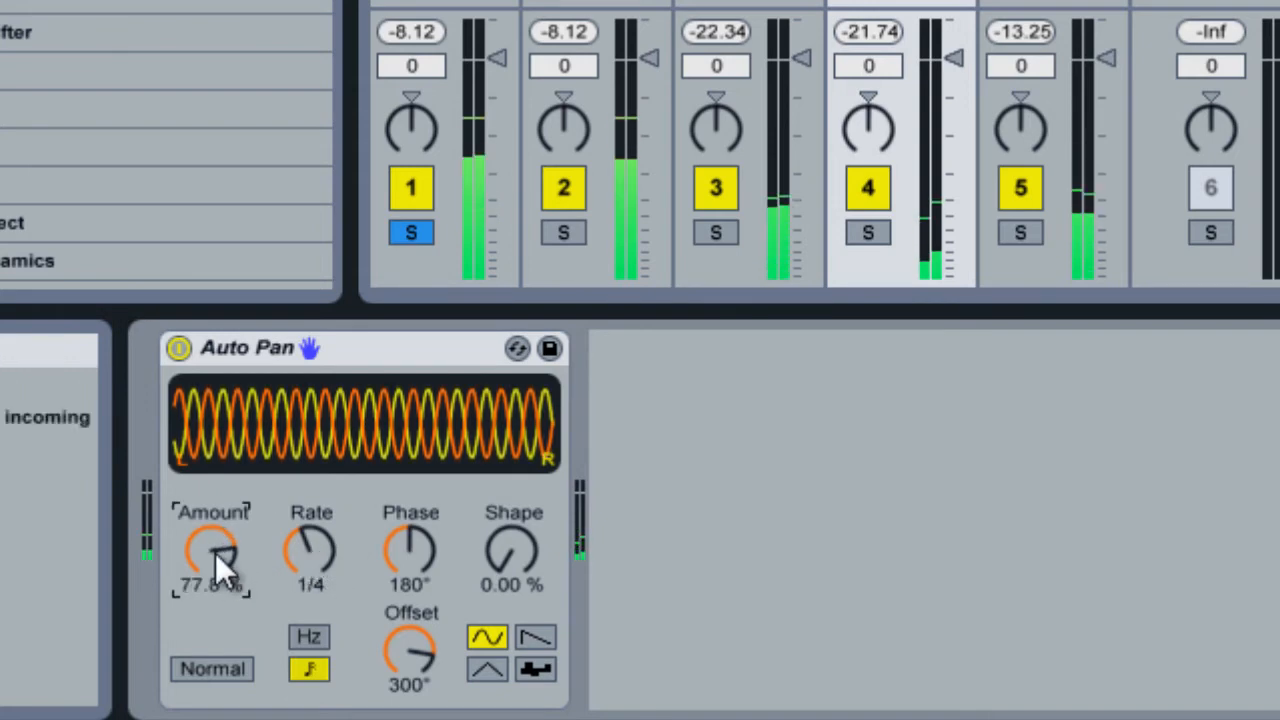
drag(212, 556, 212, 564)
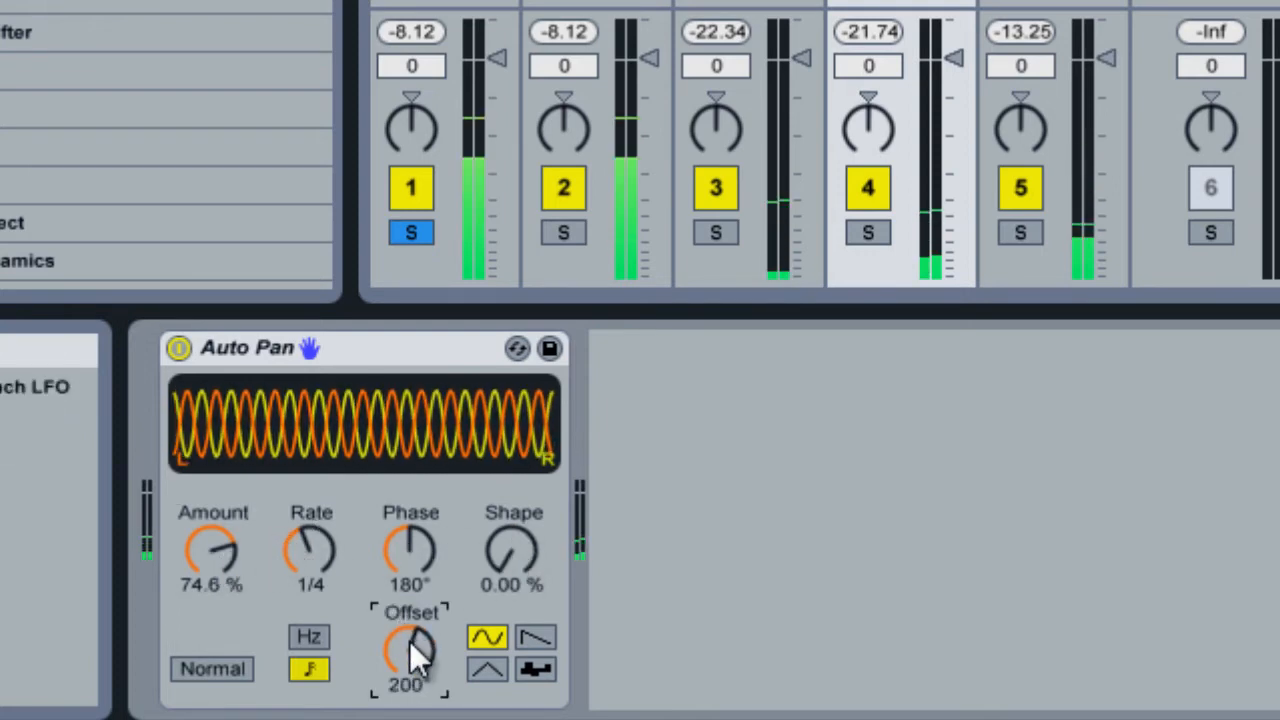
- Set the offset to 186° and adjust the synced rate through 1/24 to about 1/8
drag(412, 650, 412, 656)
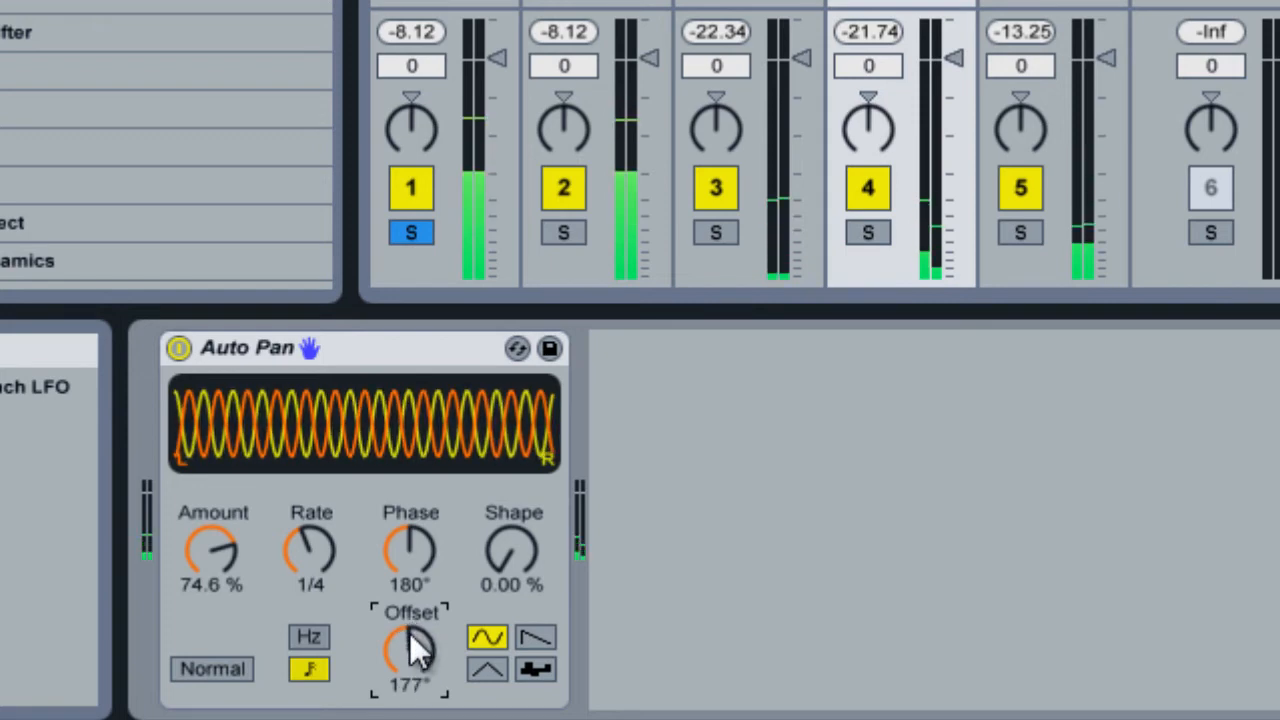
drag(410, 650, 440, 610)
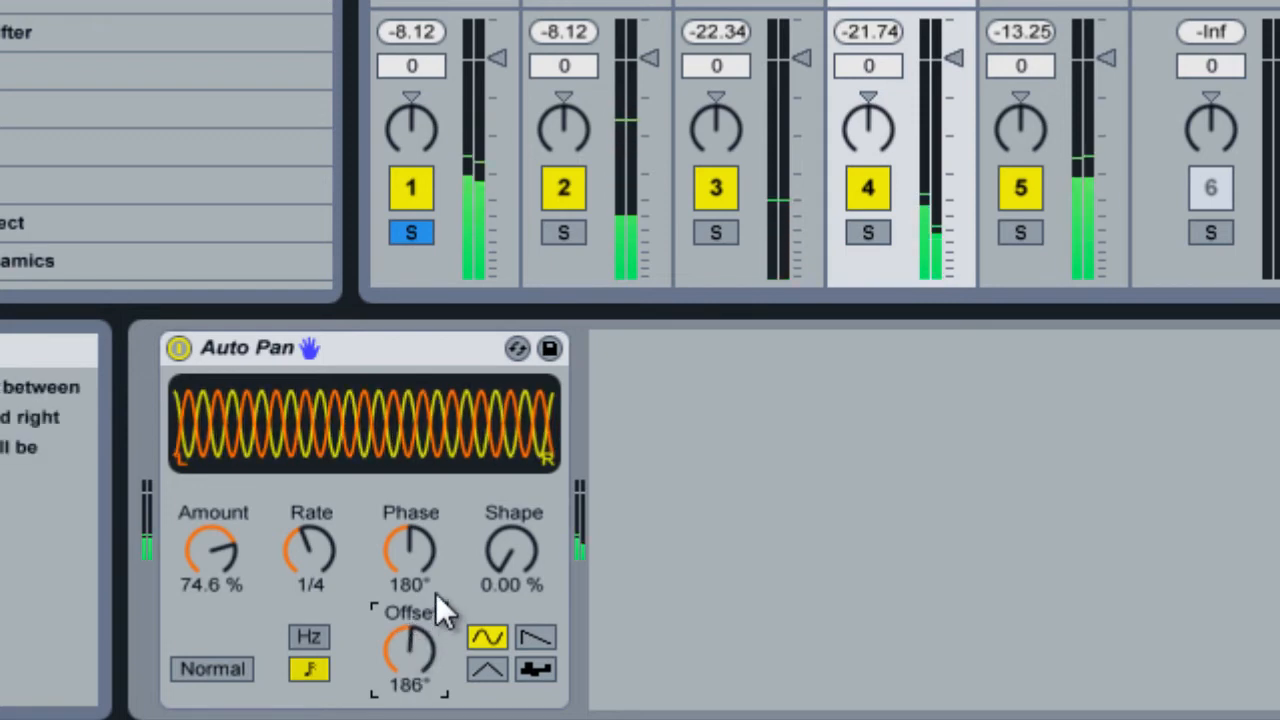
drag(312, 550, 316, 544)
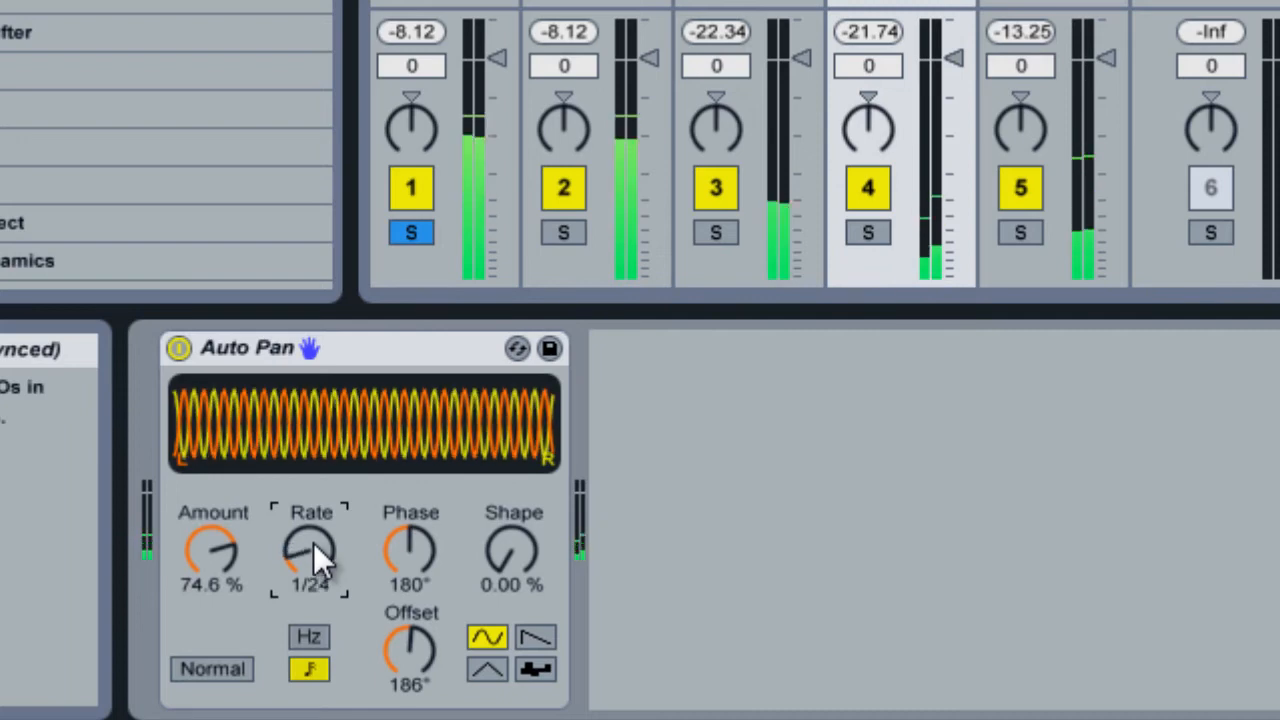
drag(312, 550, 312, 520)
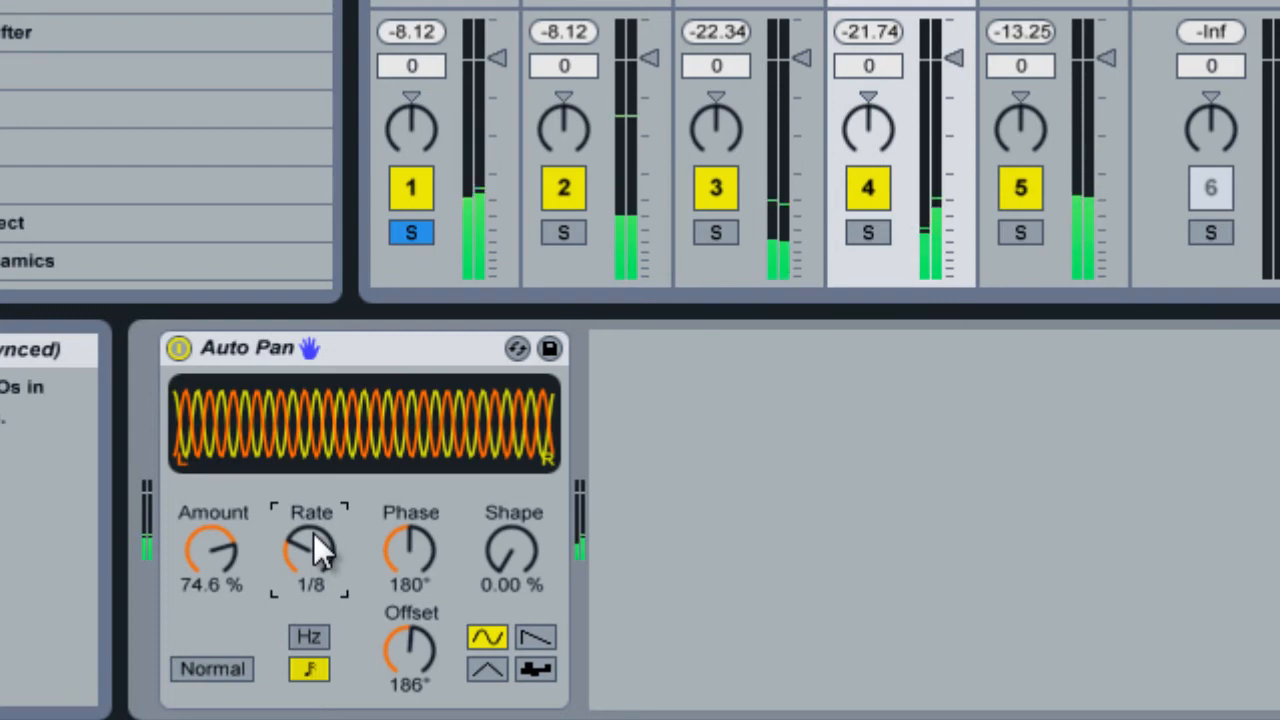
drag(312, 550, 312, 570)
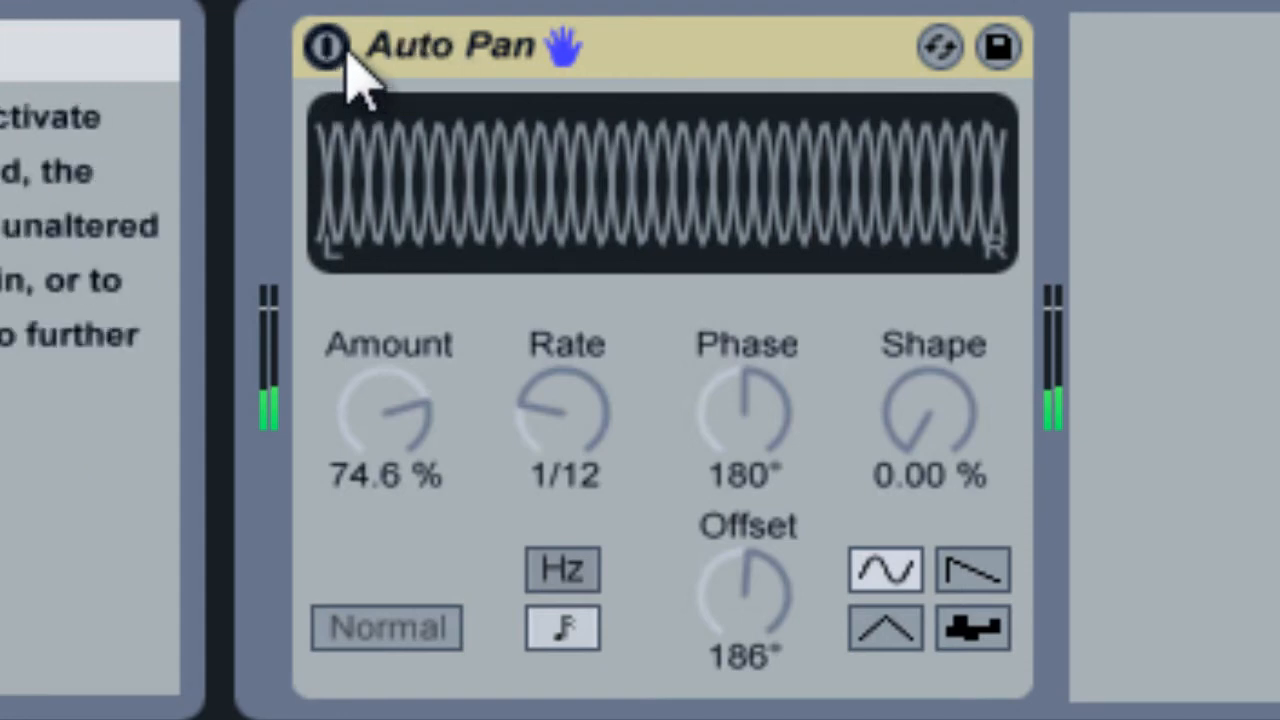
- Re-enable the Auto Pan device with its activator switch
click(328, 48)
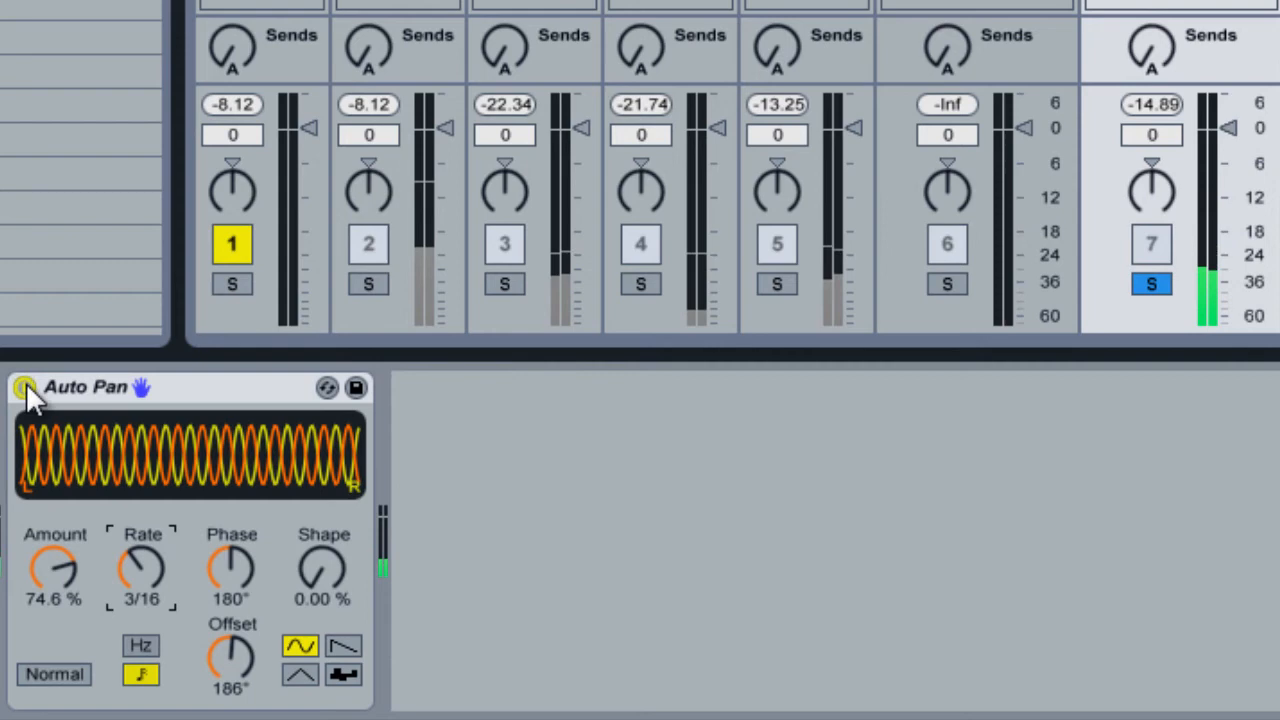
- Bypass and re-enable Auto Pan to compare, then set its Amount to 70.6 %
click(22, 388)
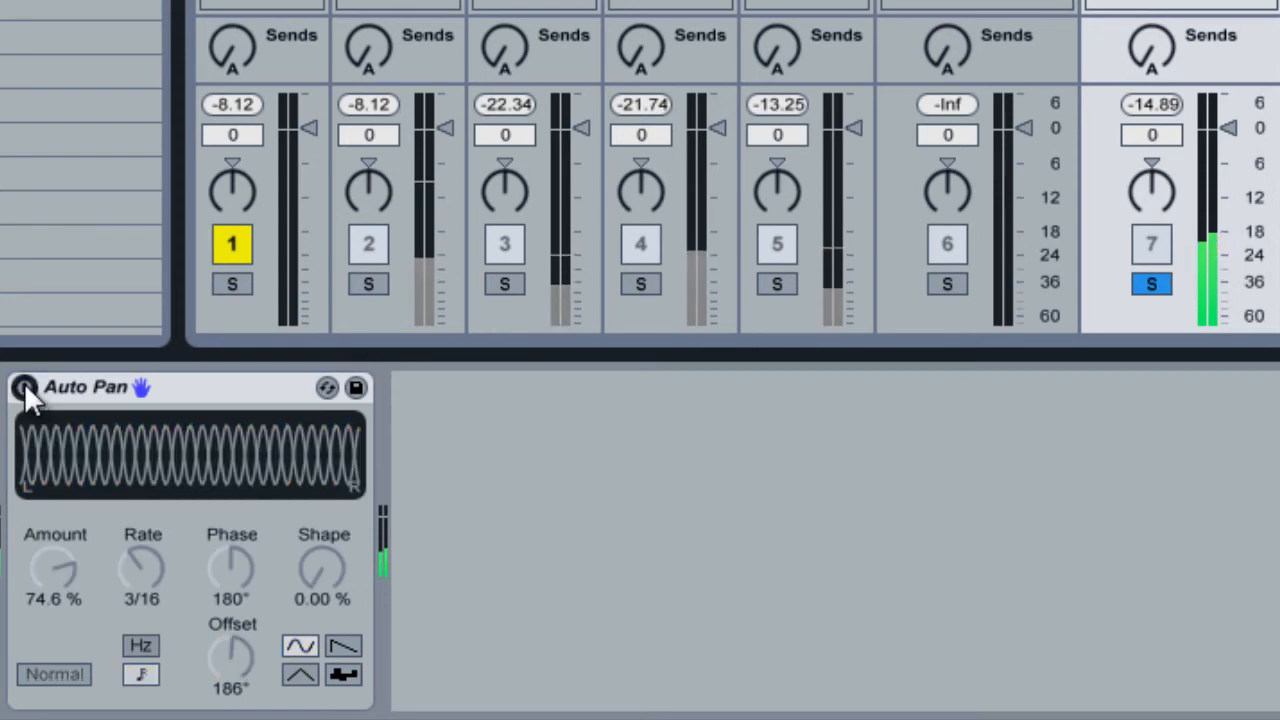
click(22, 388)
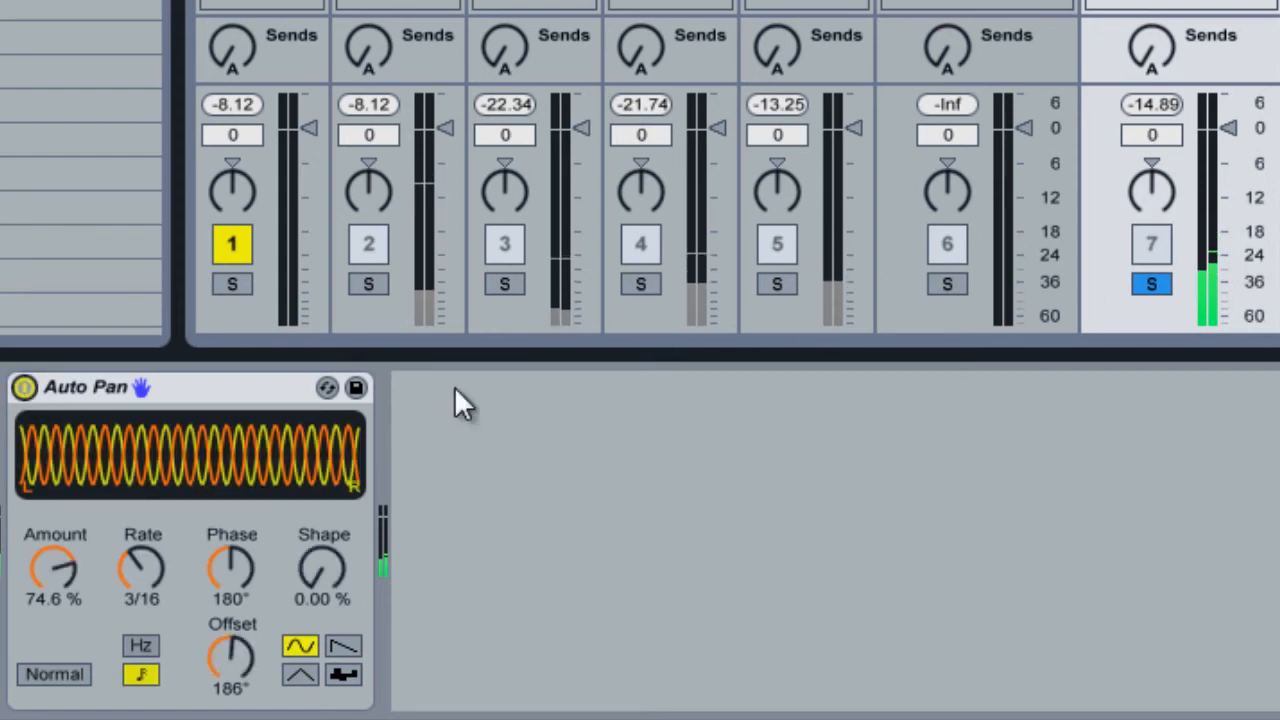
drag(52, 570, 52, 610)
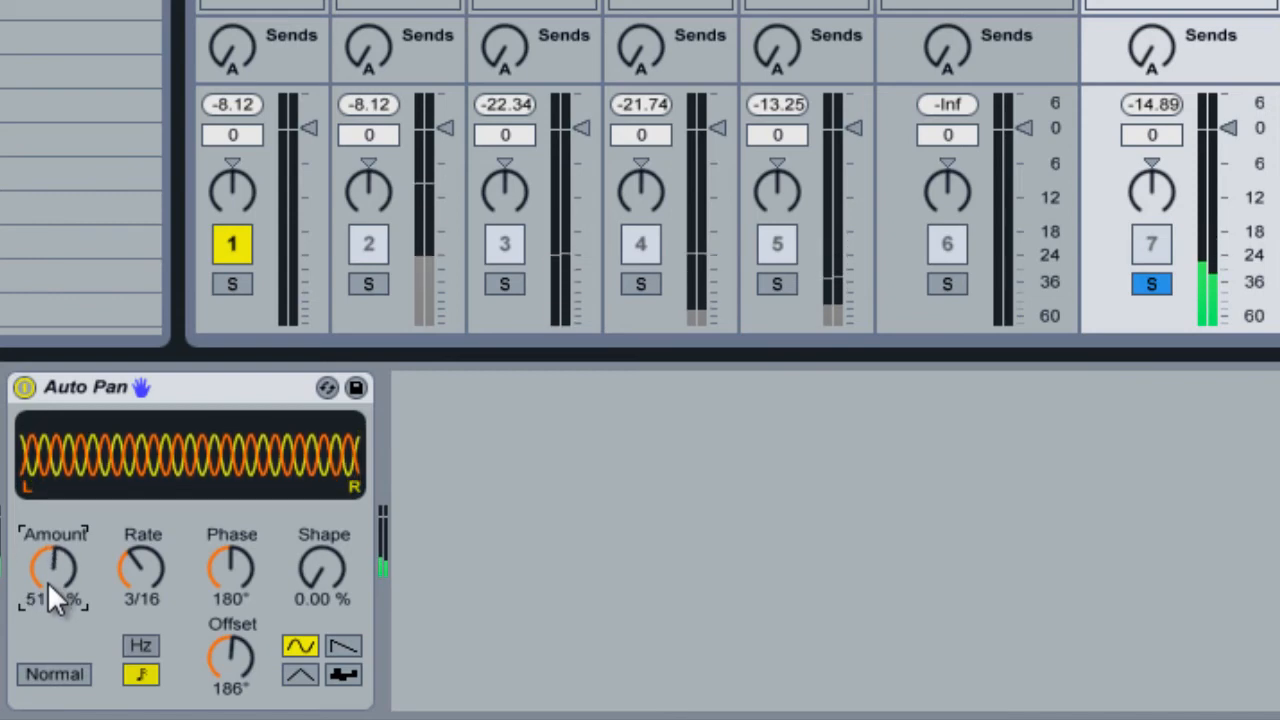
drag(52, 570, 52, 540)
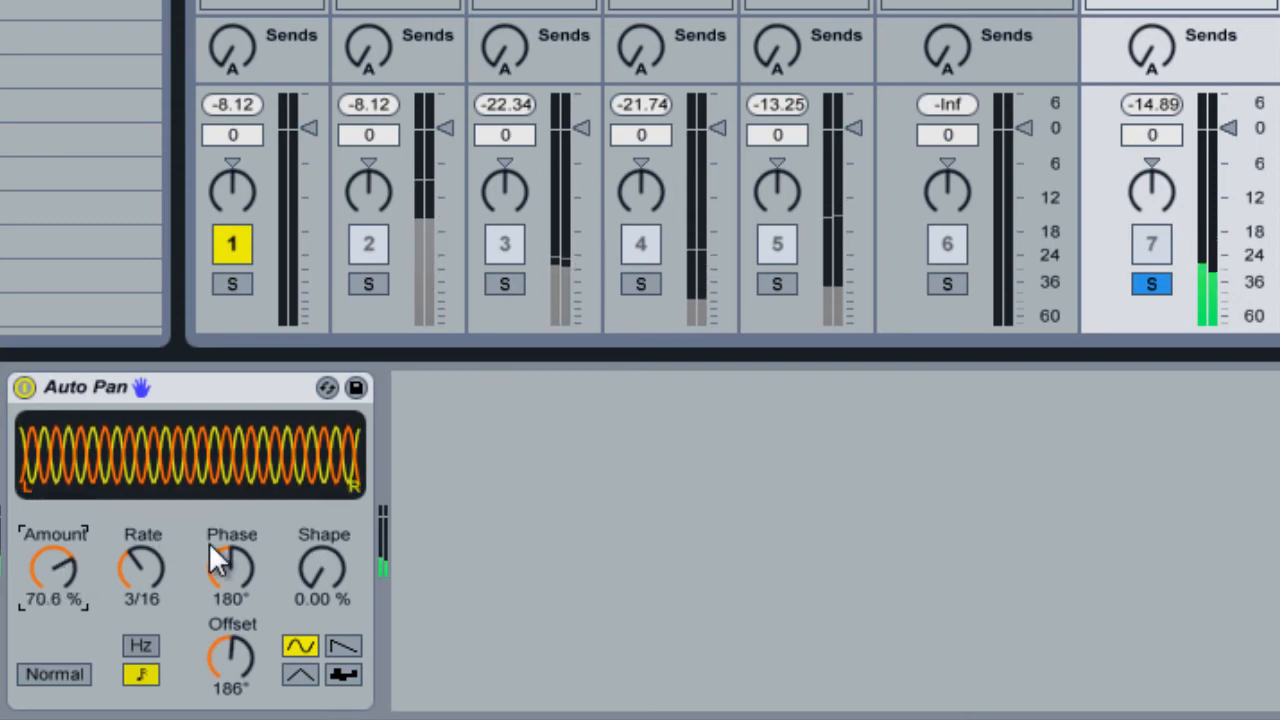
mouse_move(56, 674)
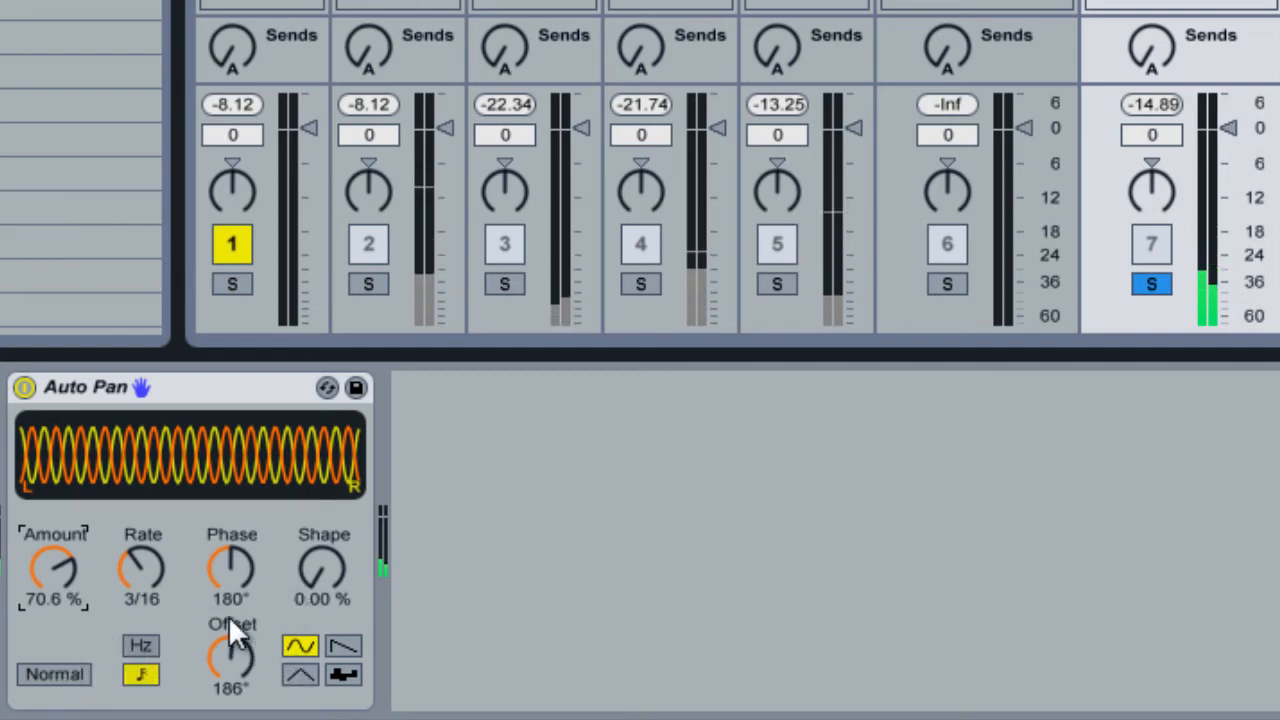
mouse_move(148, 672)
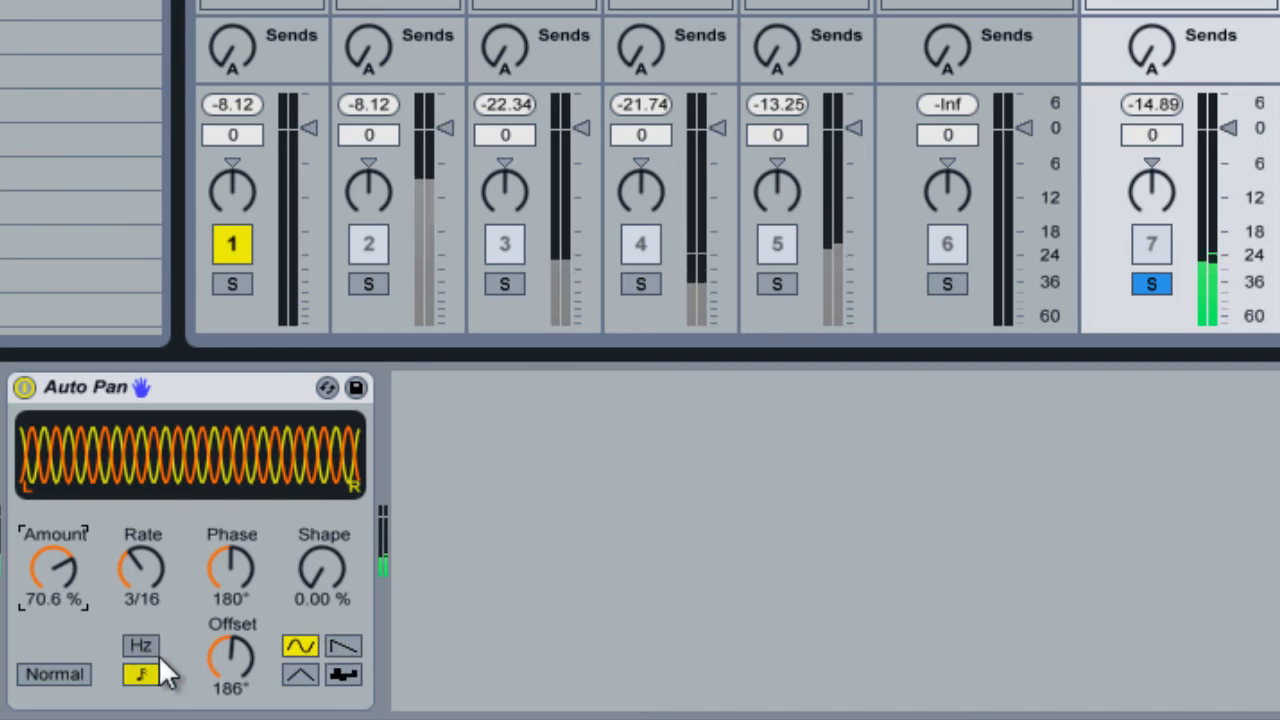
- Switch the rate to free-running Hz and the offset to Spin mode, adding some spin
click(140, 642)
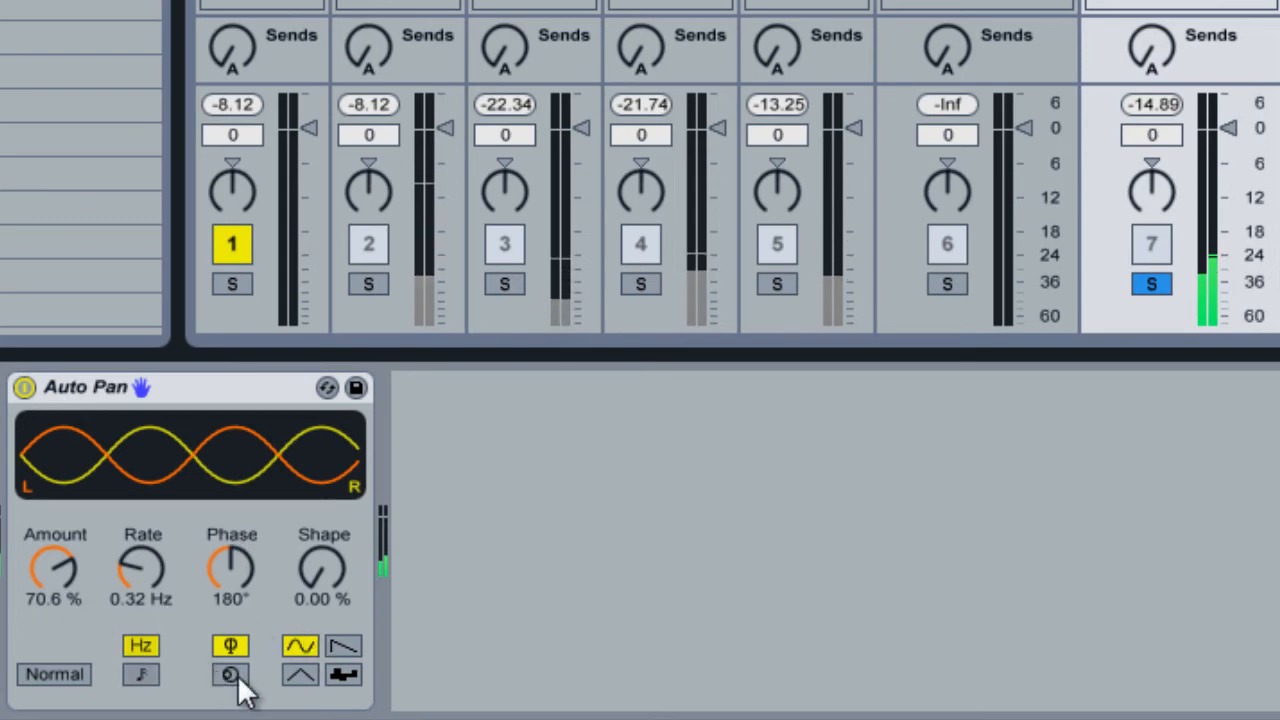
click(232, 674)
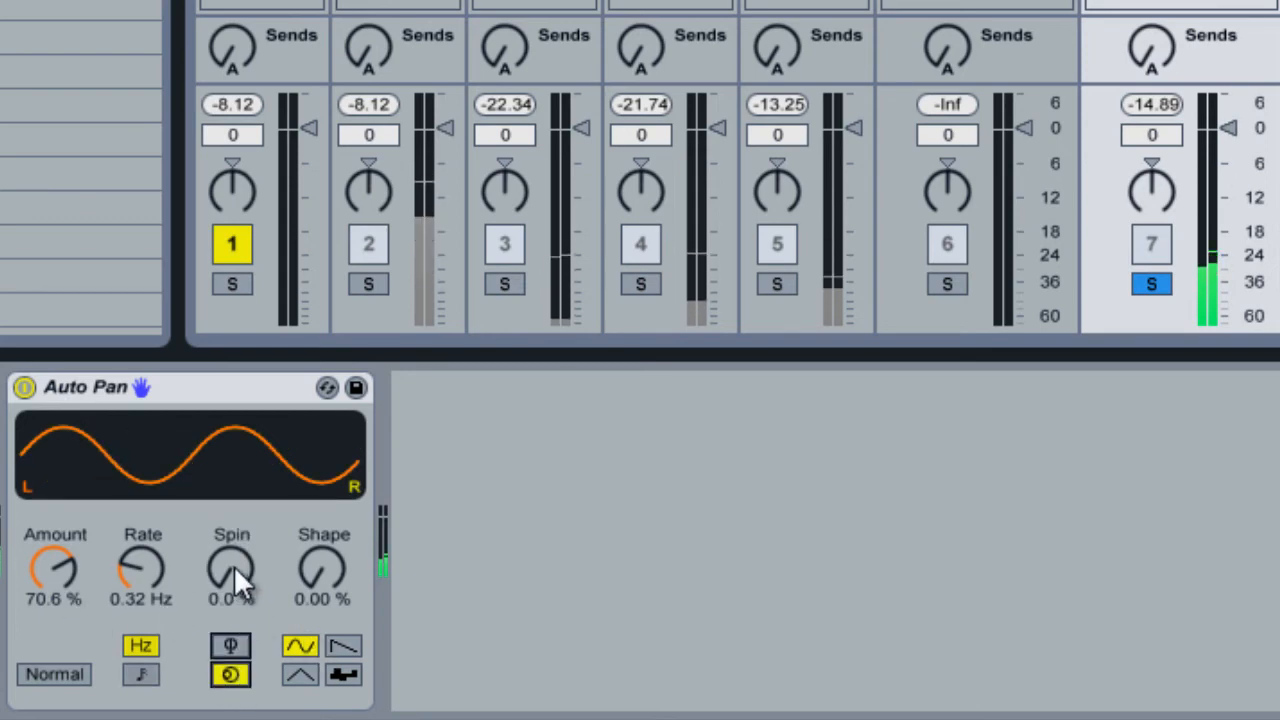
drag(232, 570, 232, 540)
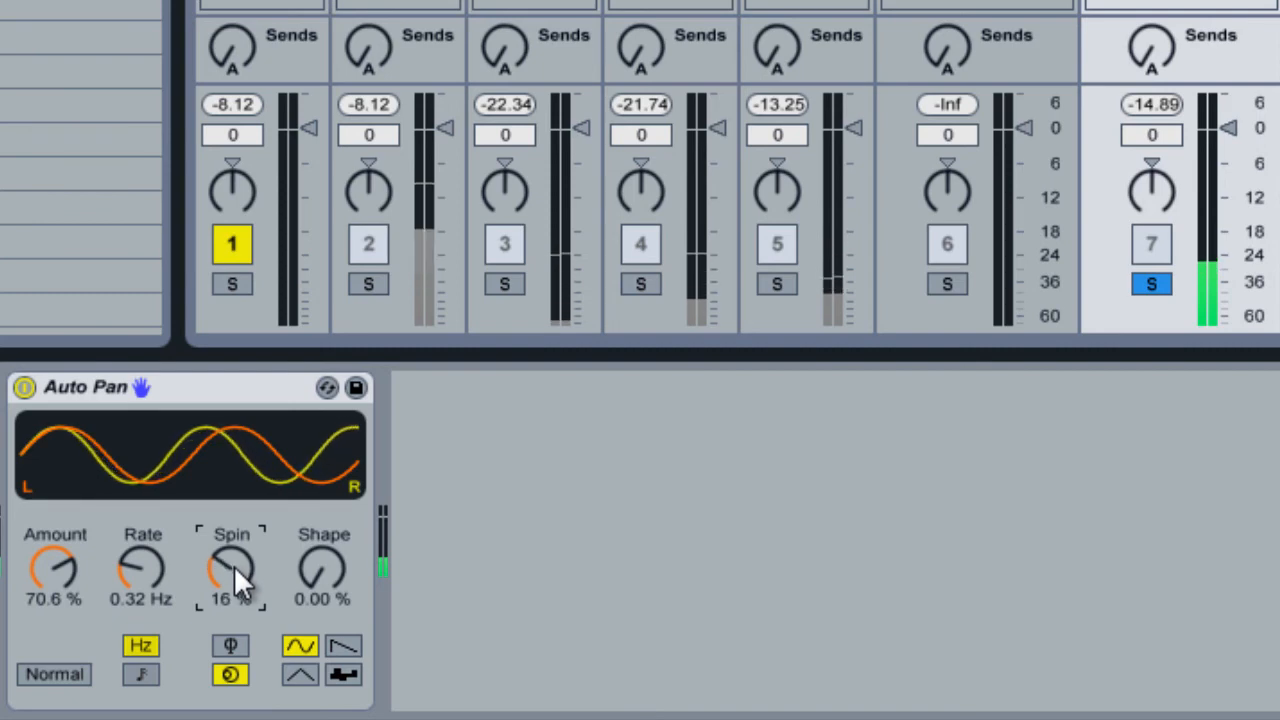
drag(232, 570, 232, 584)
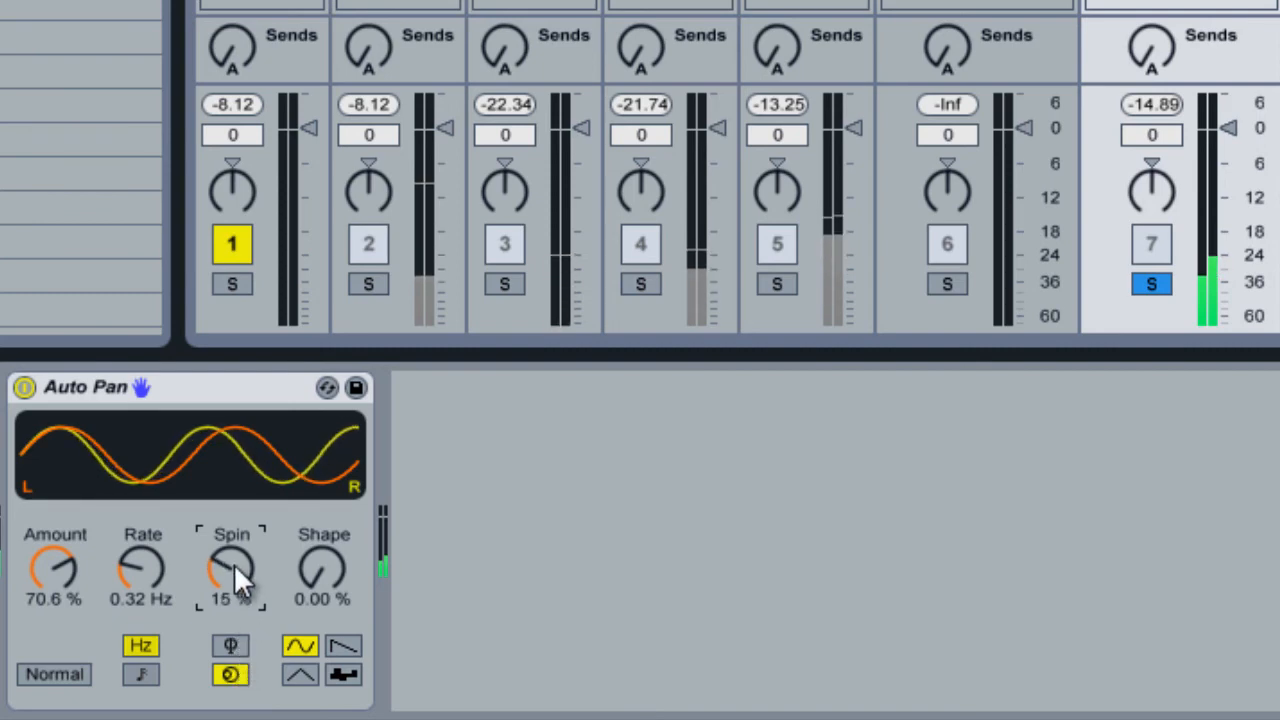
drag(232, 570, 232, 540)
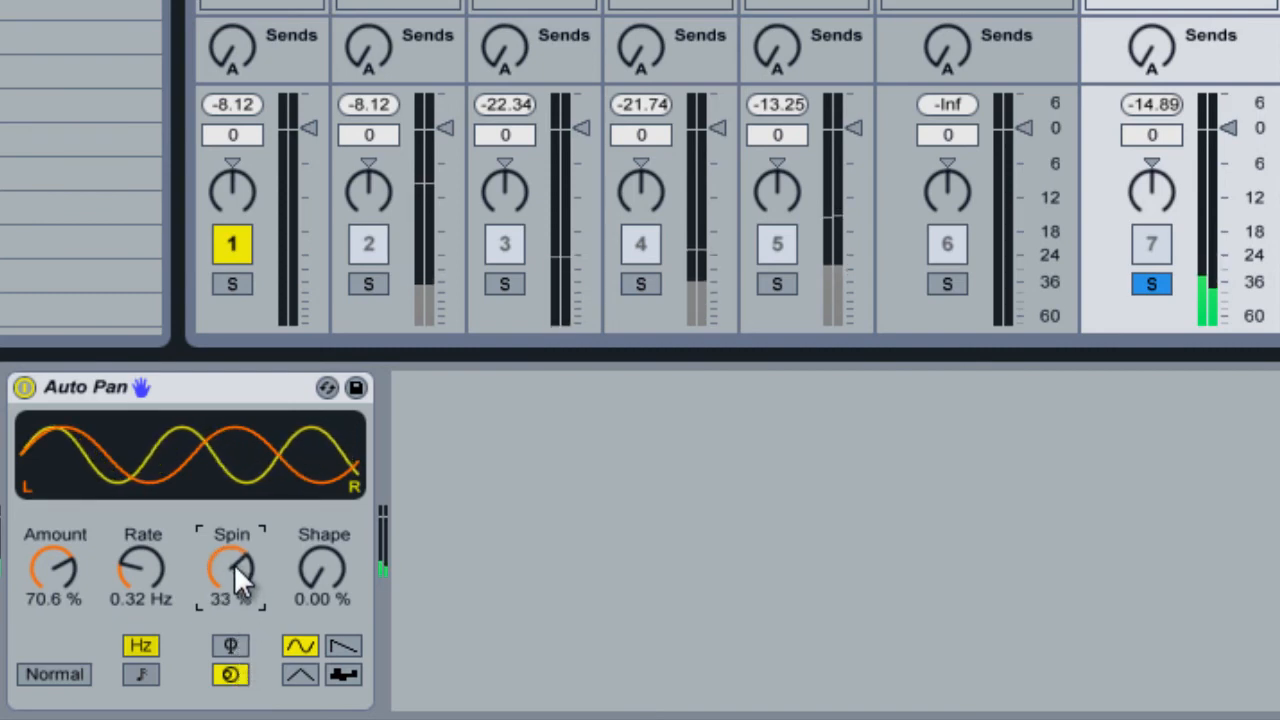
- Fine-tune the Spin knob back and forth, settling it at 19 %
drag(232, 570, 232, 544)
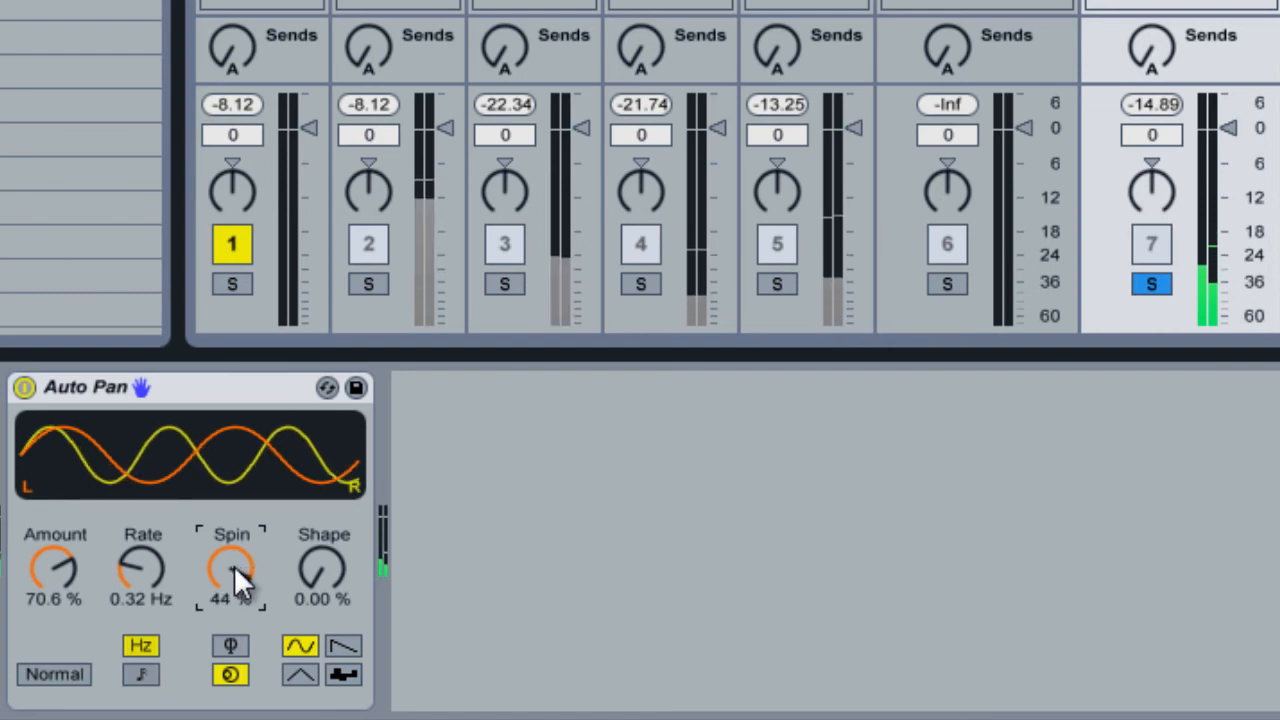
drag(232, 570, 244, 590)
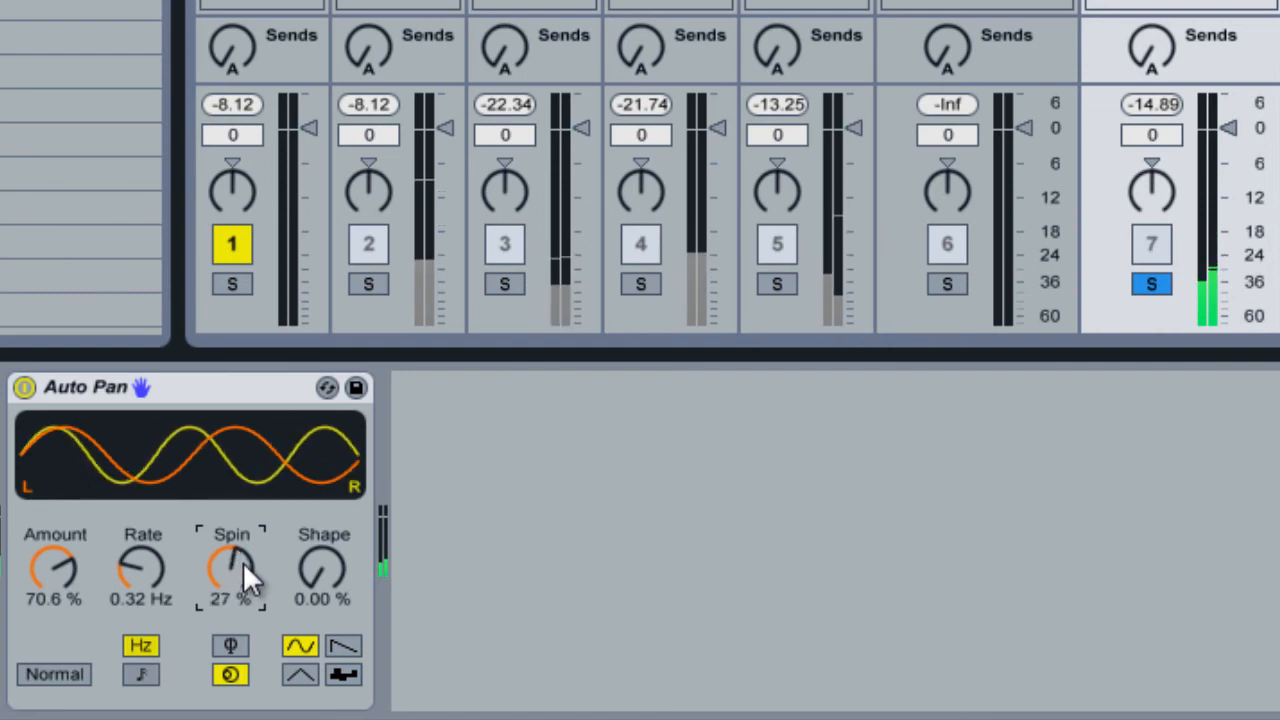
drag(232, 570, 236, 556)
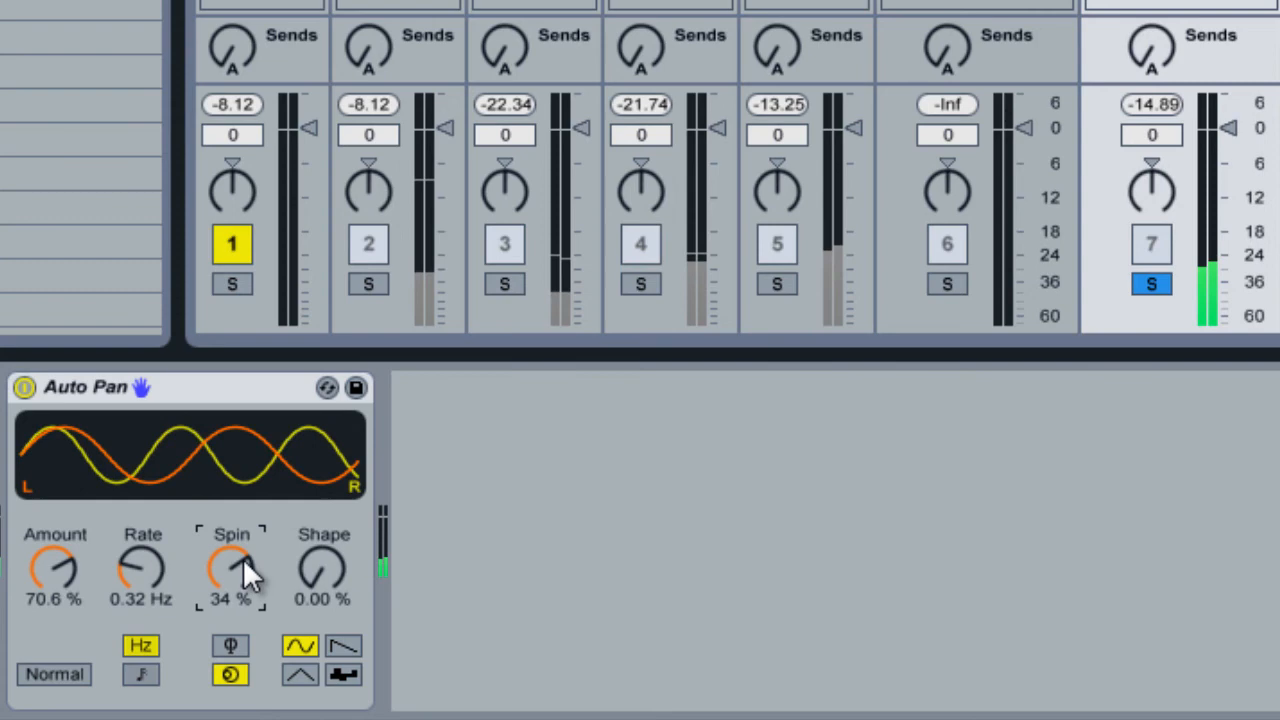
drag(232, 568, 232, 576)
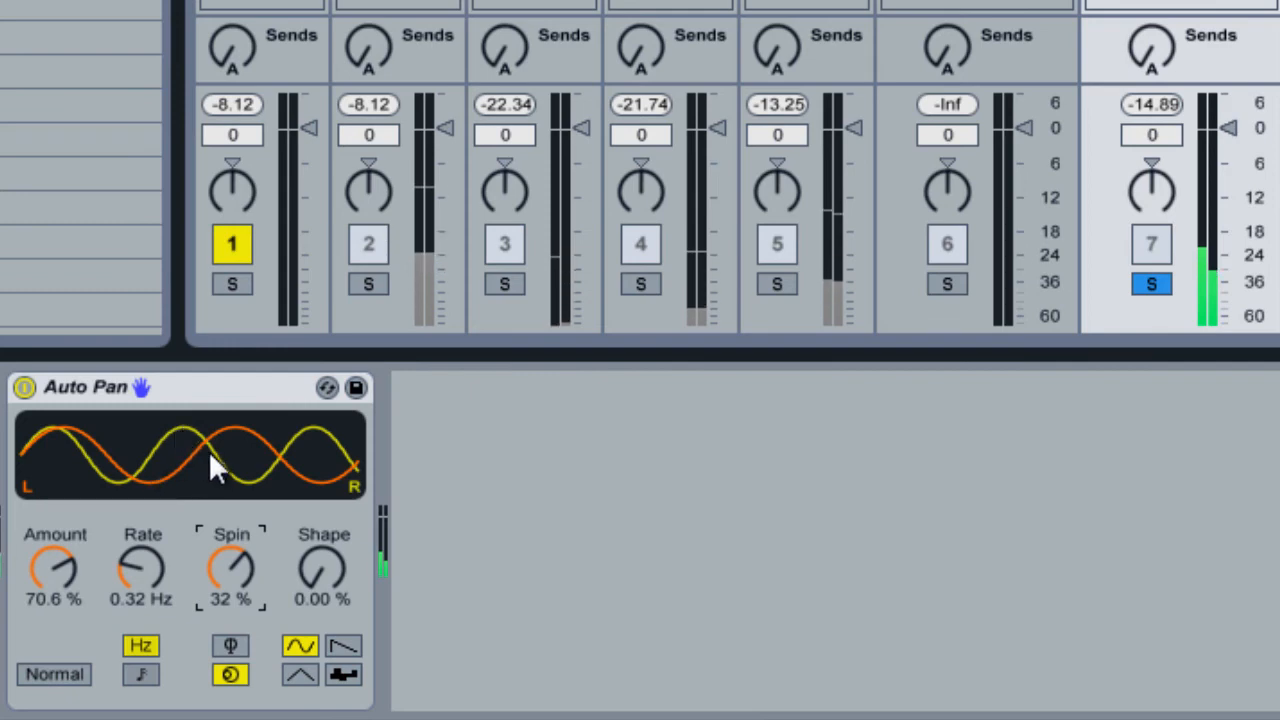
mouse_move(344, 490)
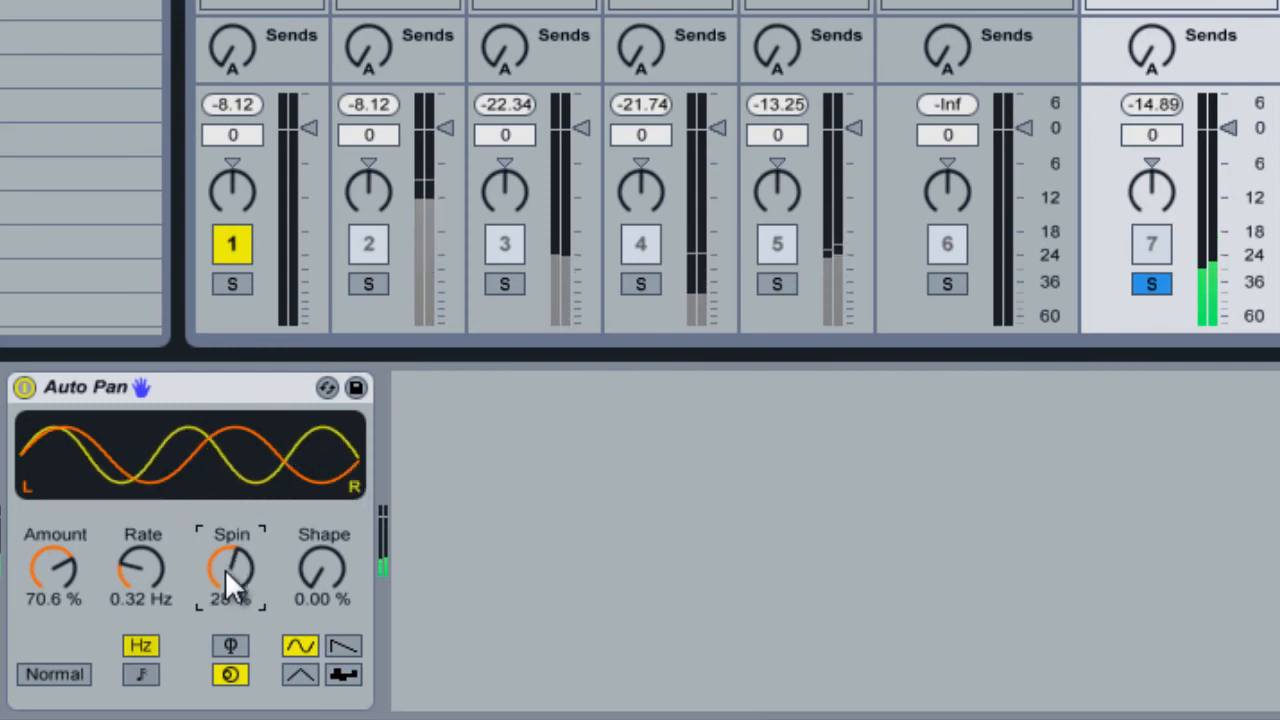
drag(232, 570, 232, 590)
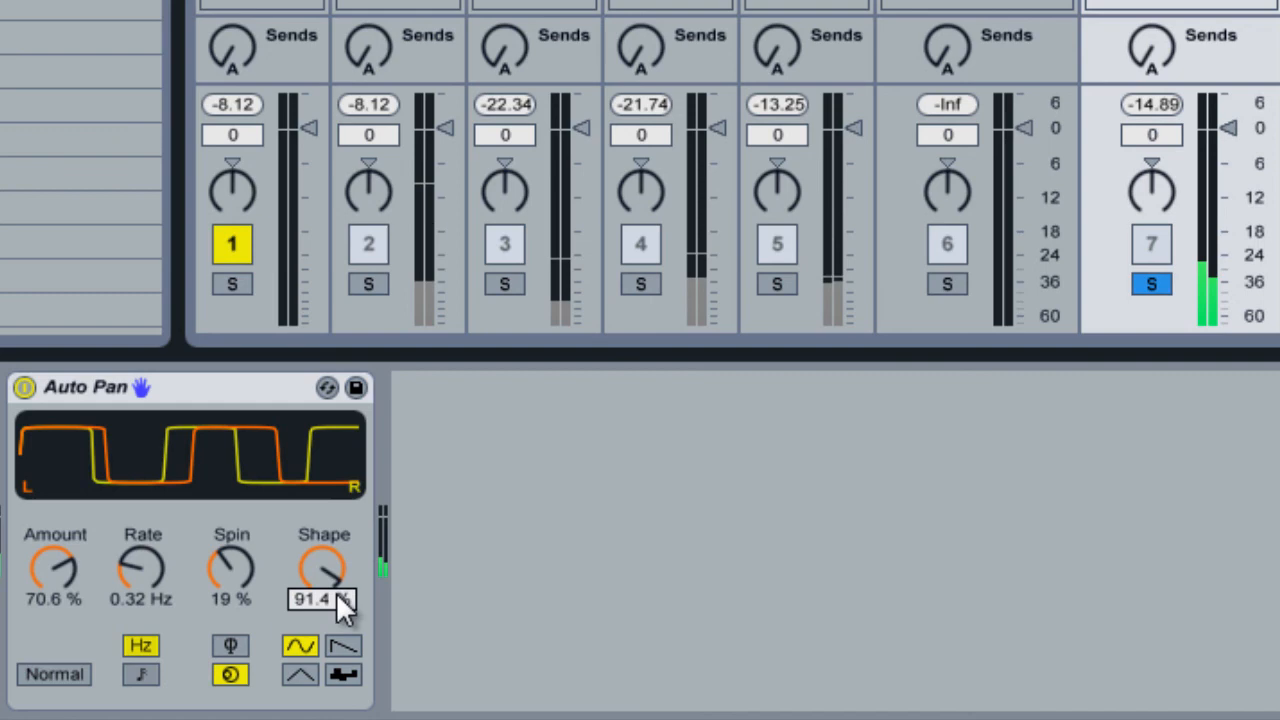
- Square off the Shape to 13.3 % and bring the Amount up to 100 %
drag(324, 570, 324, 600)
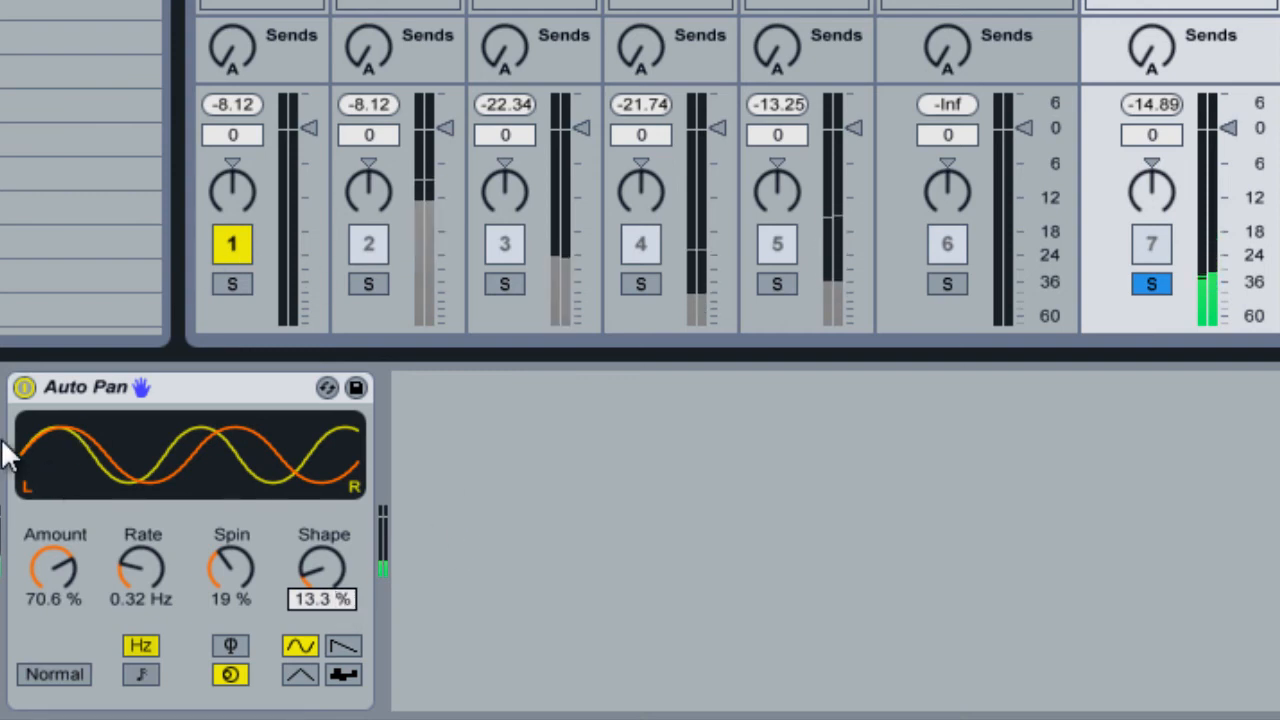
mouse_move(56, 590)
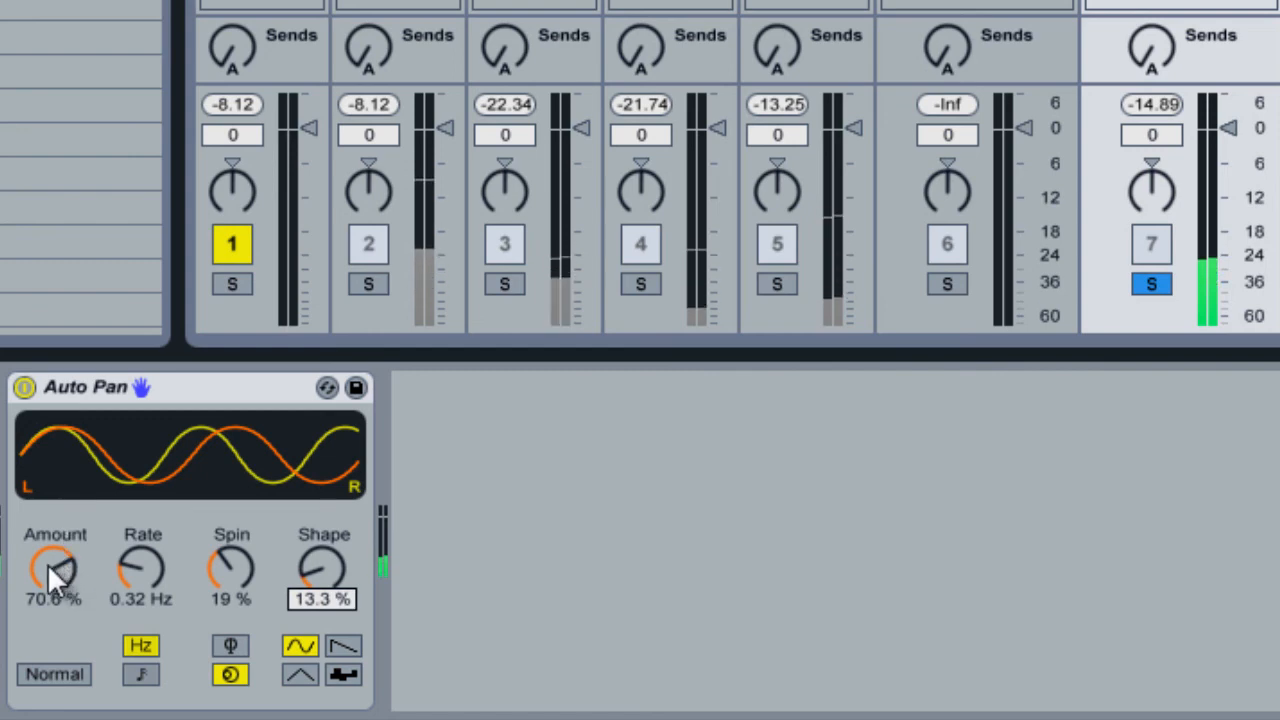
drag(54, 570, 54, 530)
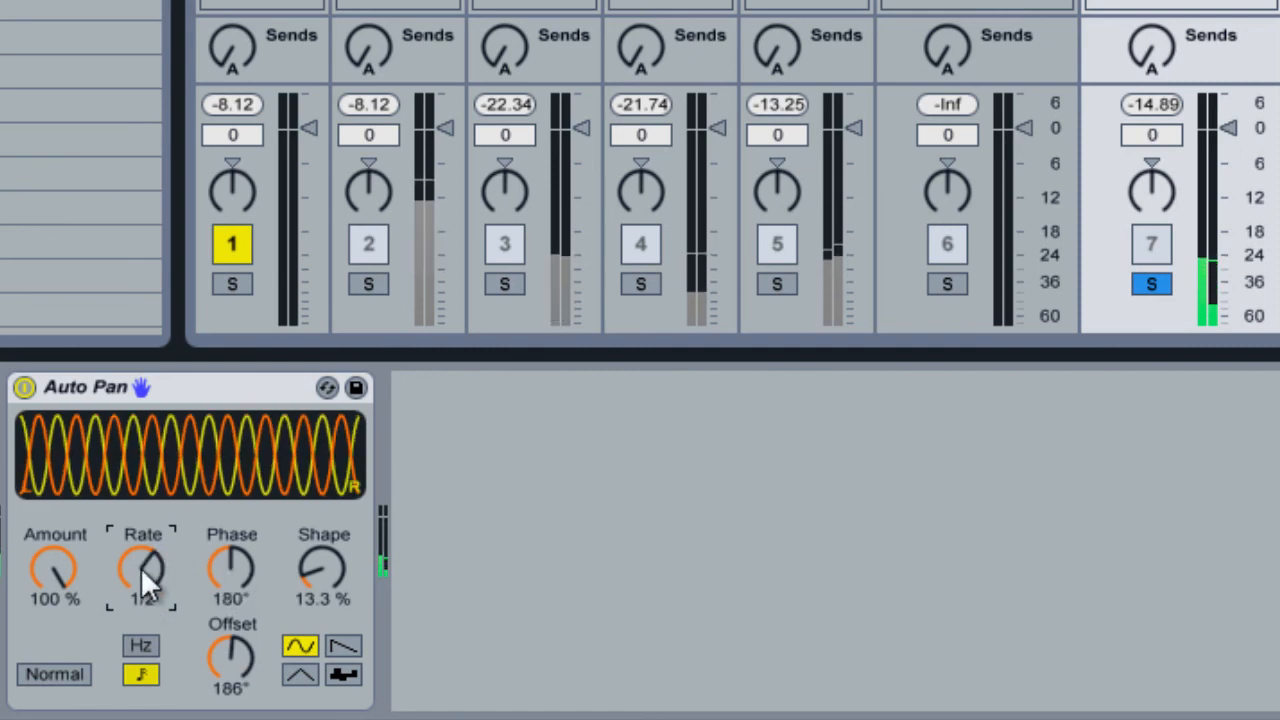
- Set the tempo-synced Rate knob to a slower beat division
drag(142, 570, 142, 540)
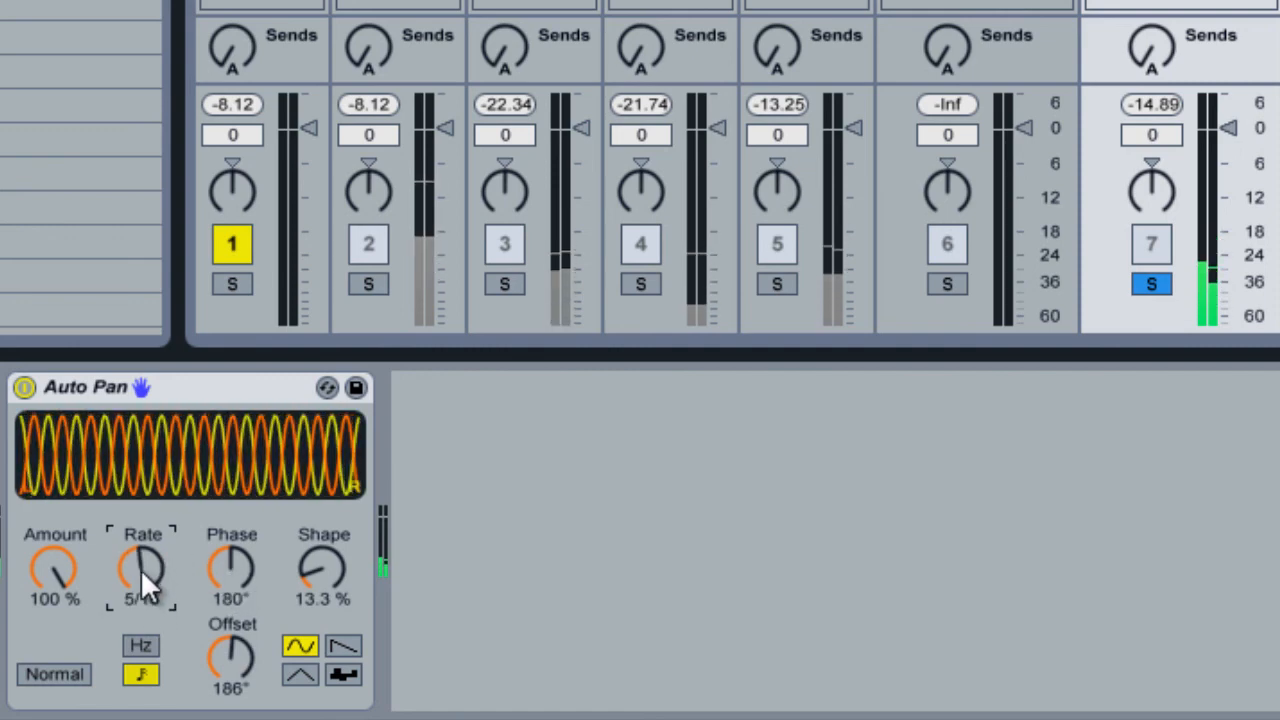
drag(144, 570, 144, 590)
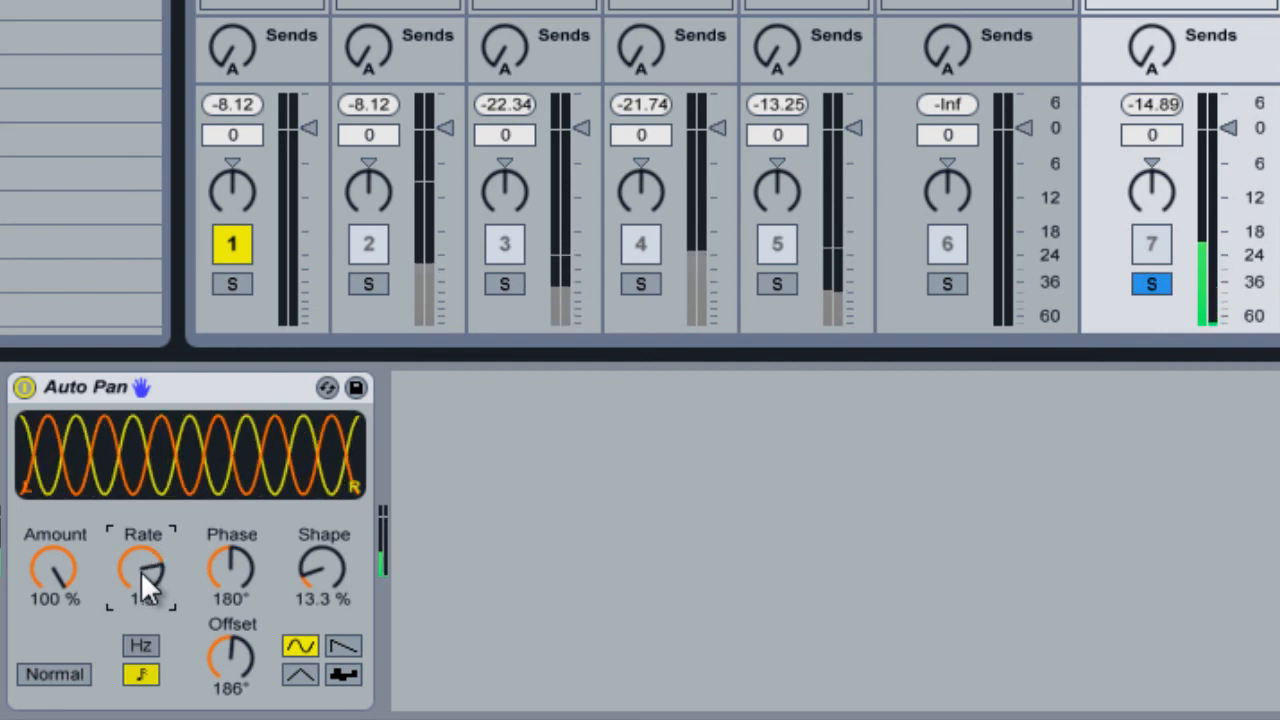